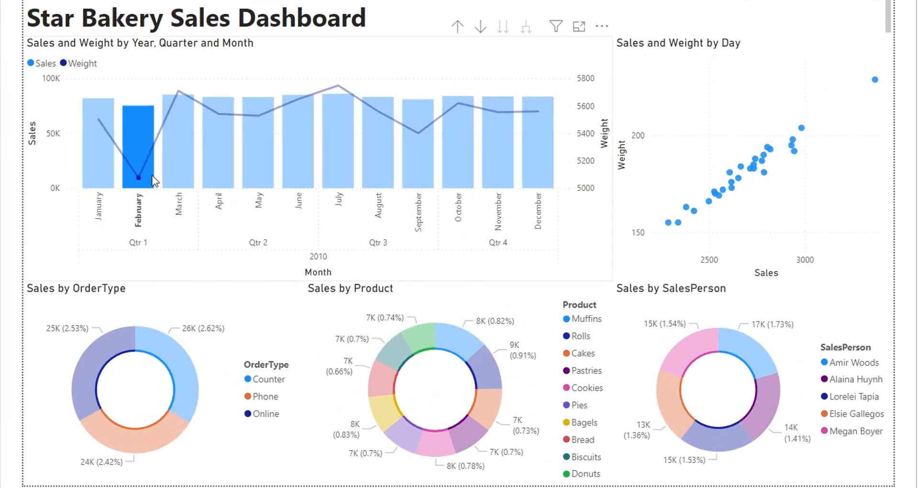
Preview the finished dashboard by highlighting April, July, September and December, then clearing the highlight
click(218, 135)
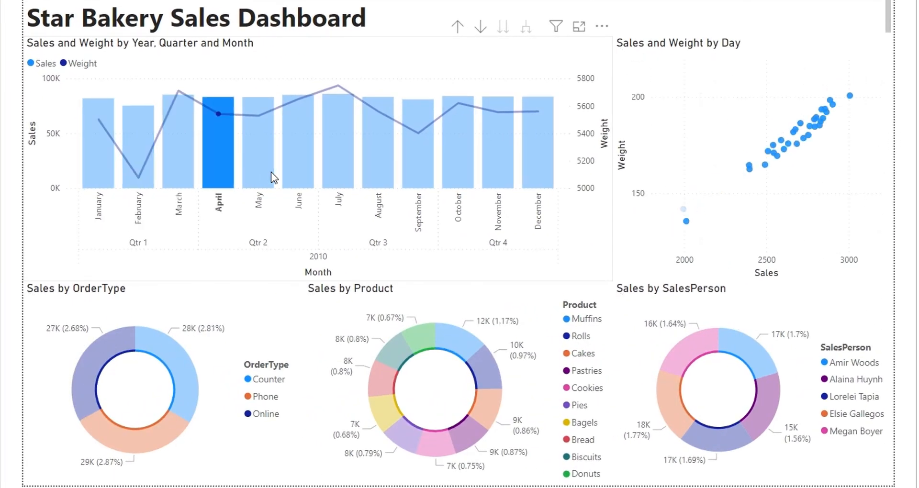
click(338, 141)
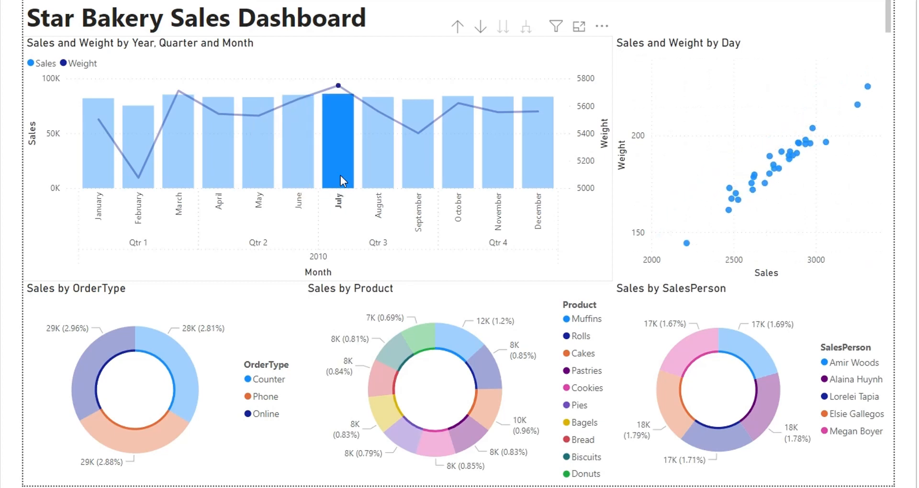
click(419, 135)
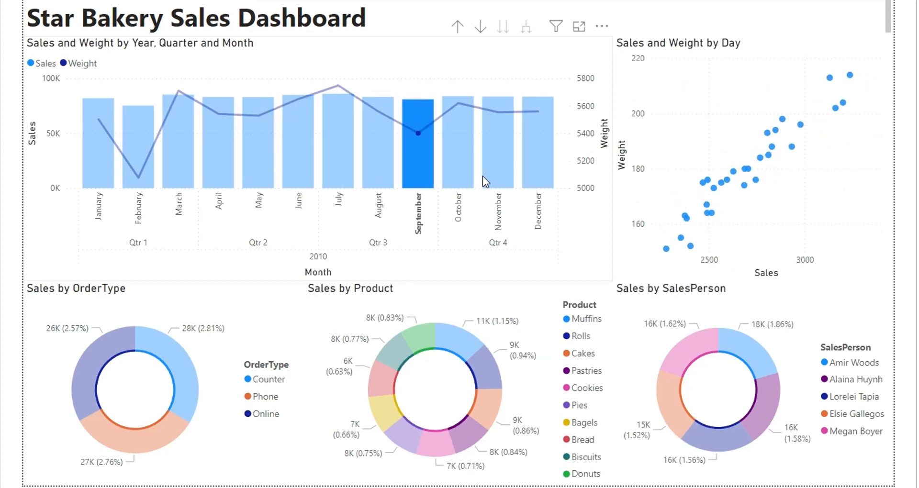
click(534, 143)
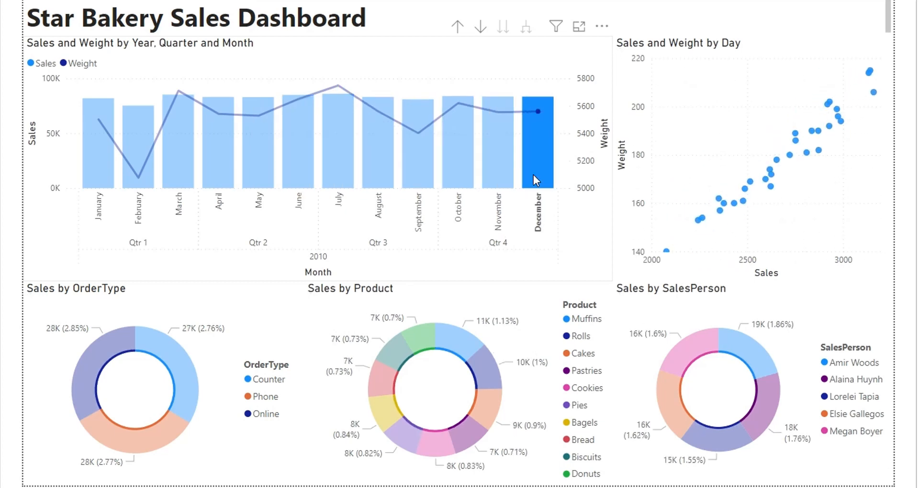
click(536, 135)
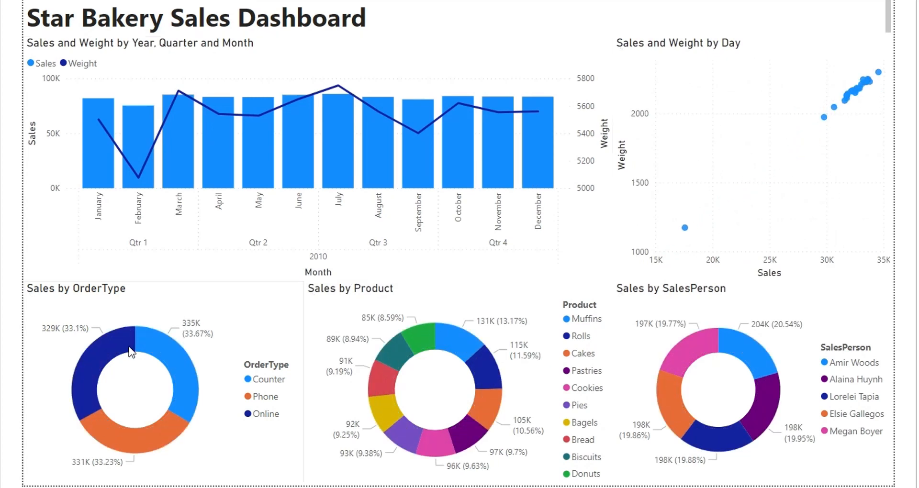
Cross-filter by Bread, Muffins, Pastries, a salesperson and the scatter's low outlier day
click(187, 346)
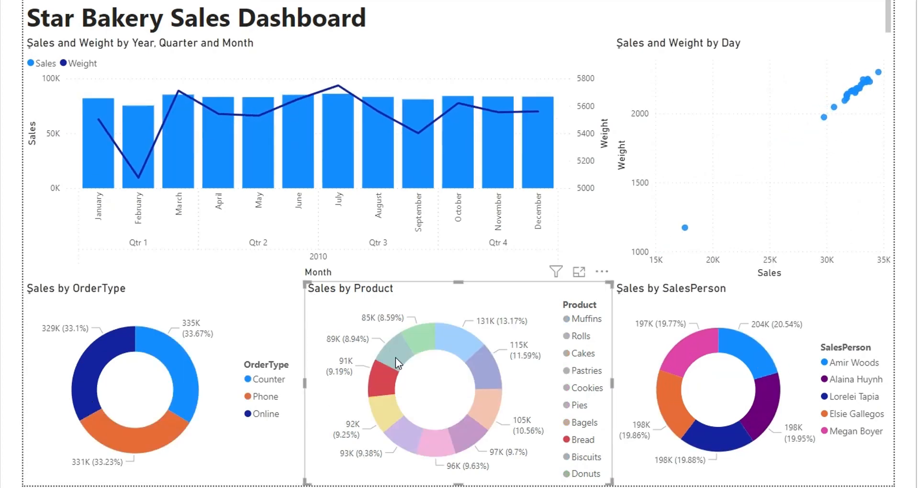
click(463, 340)
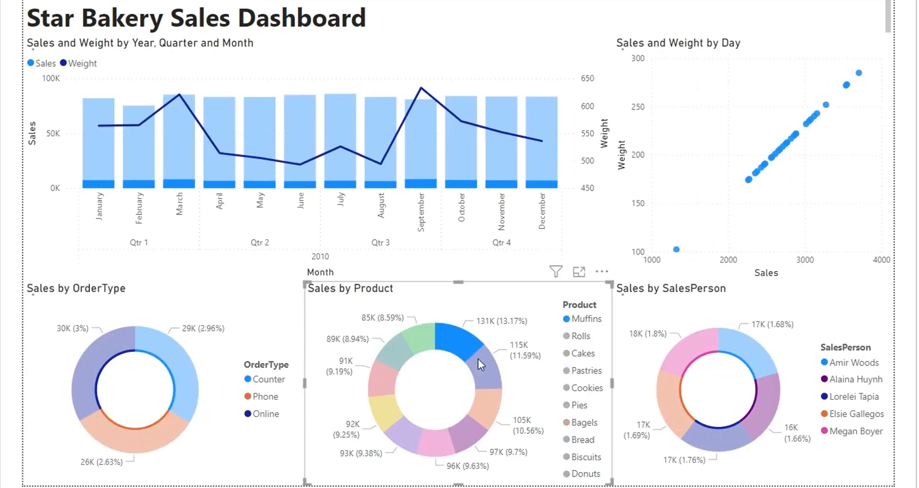
click(470, 428)
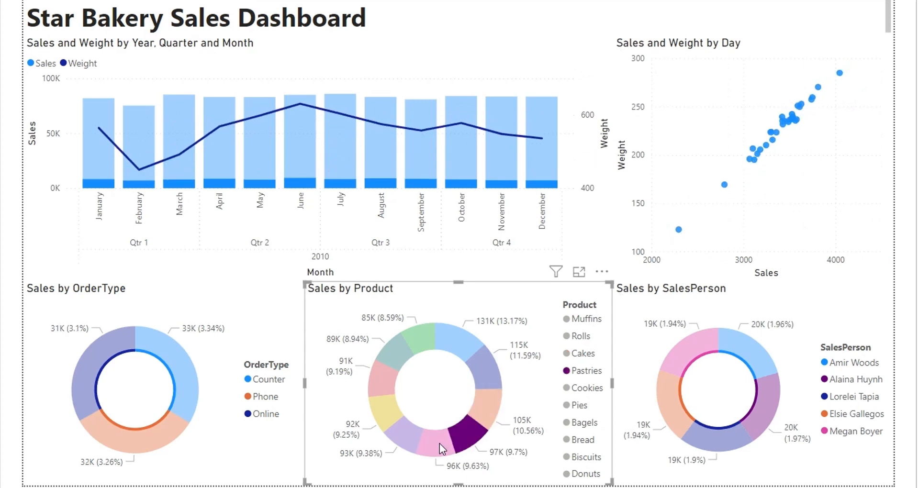
click(384, 384)
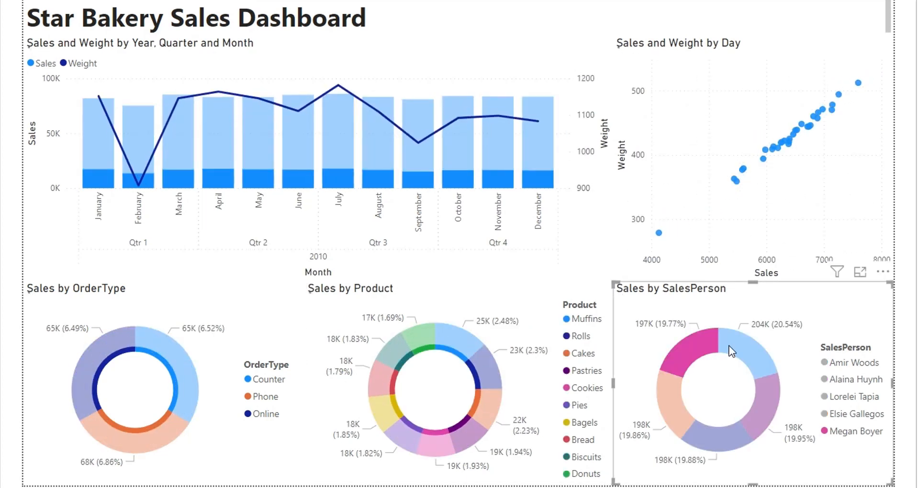
click(720, 445)
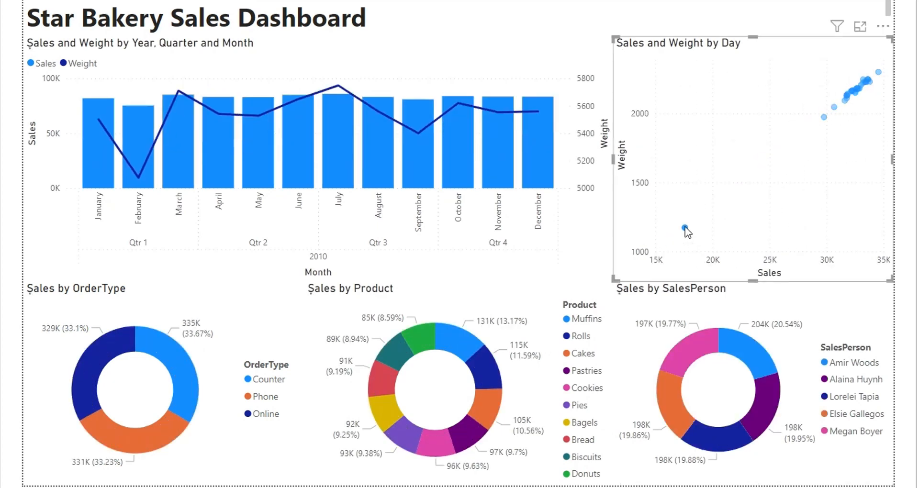
click(683, 228)
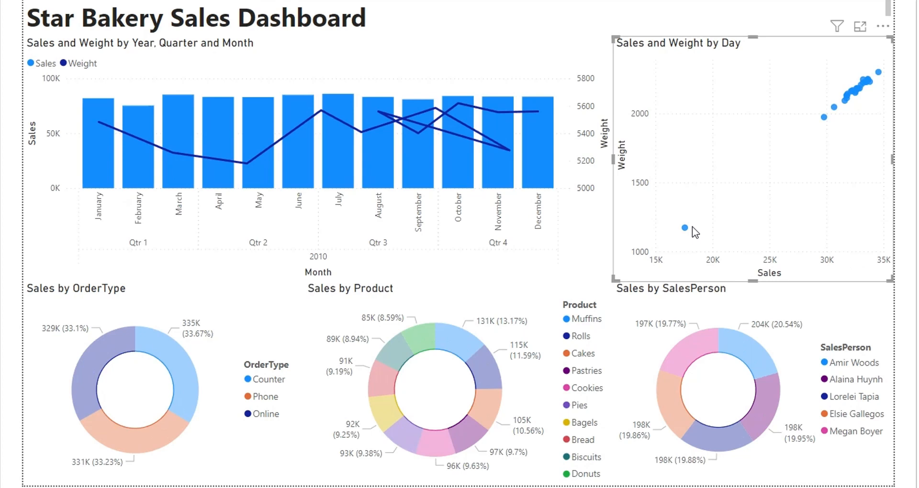
click(821, 116)
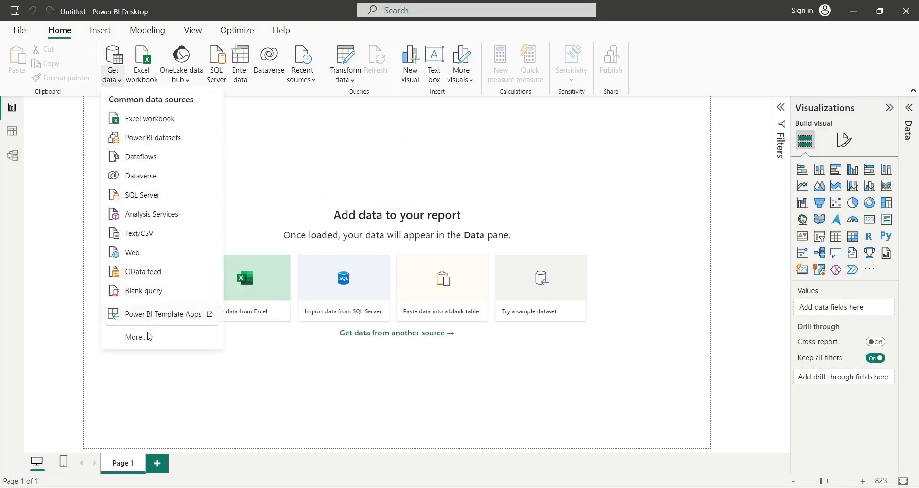
From the full data-source list, search "my" and connect to a MySQL database source
click(137, 337)
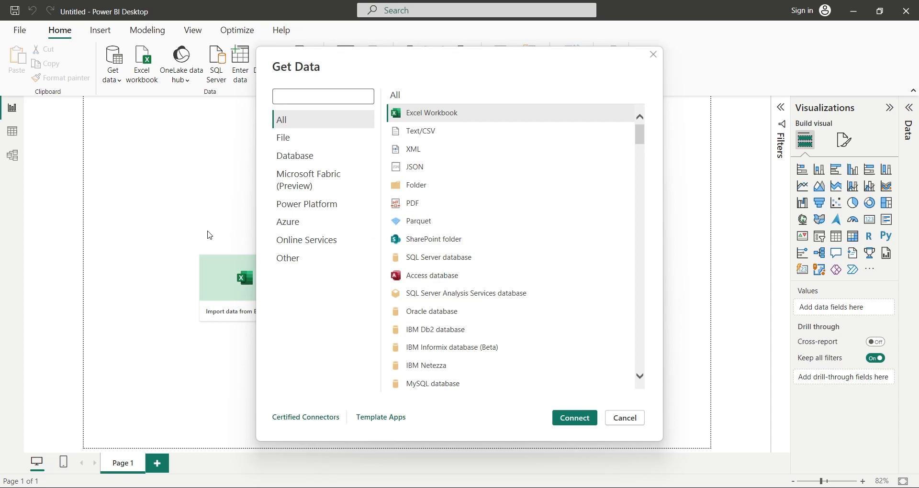
text(m)
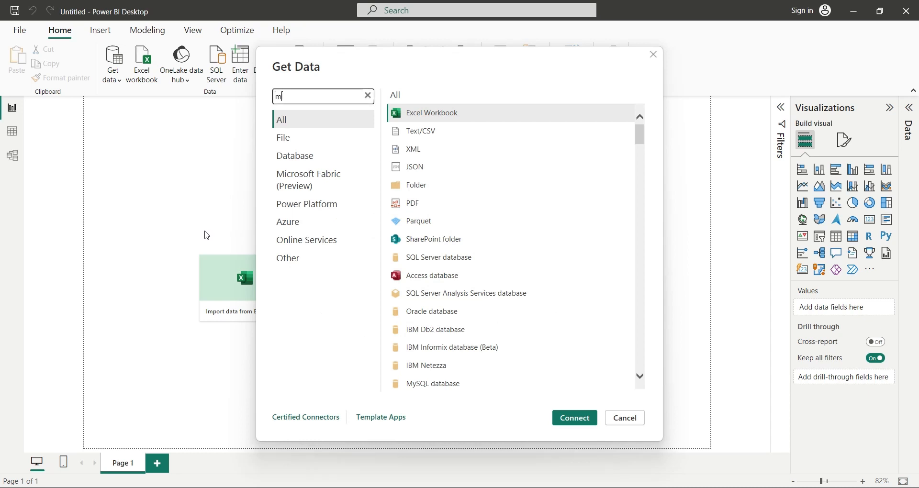
text(y)
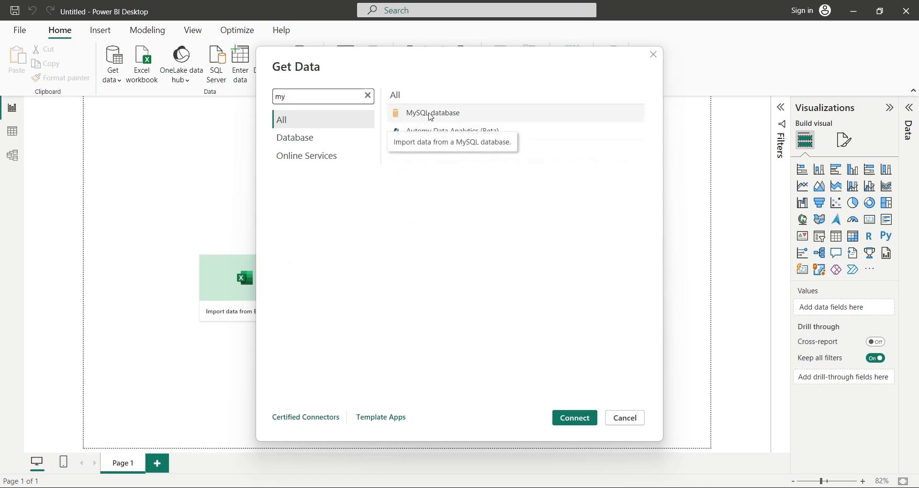
click(574, 418)
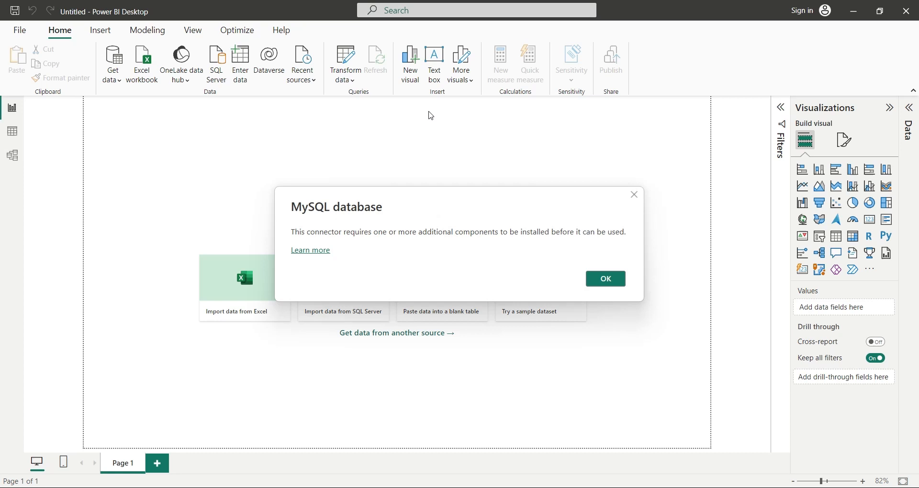
mouse_move(477, 204)
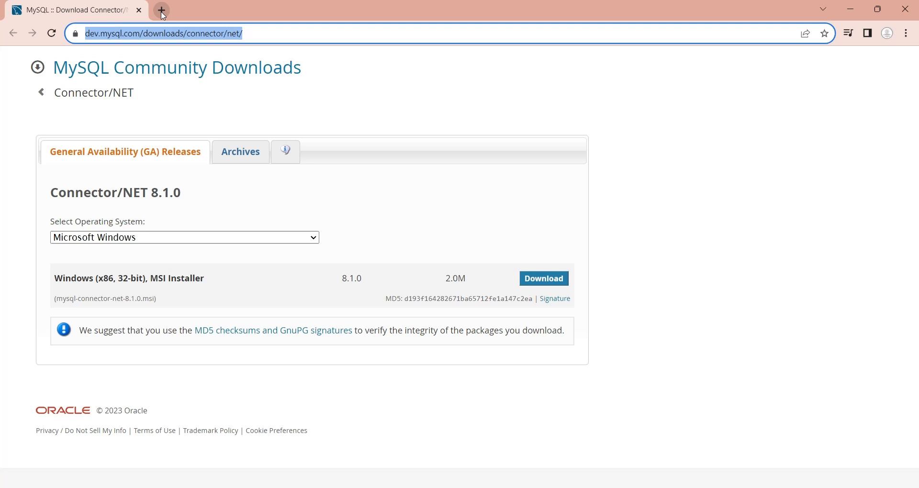
Find on Microsoft Learn that Connector/NET 8.0.26 is required and follow its download link
click(160, 9)
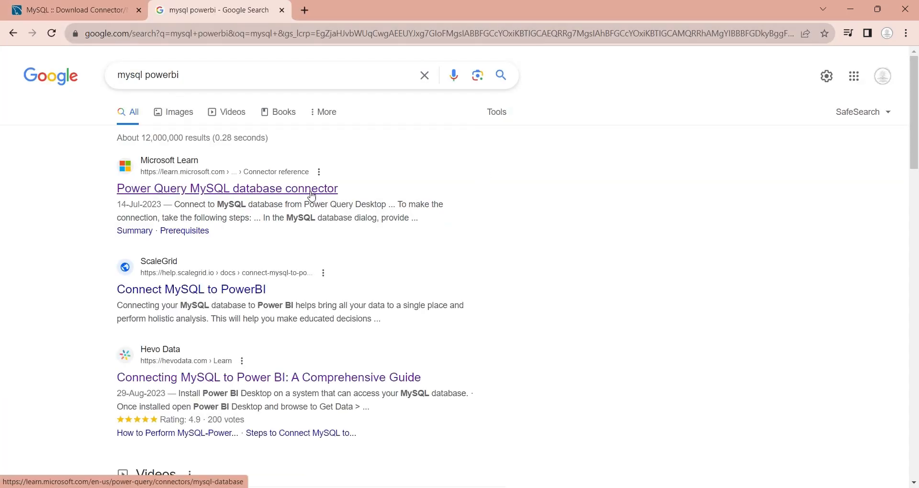
click(227, 189)
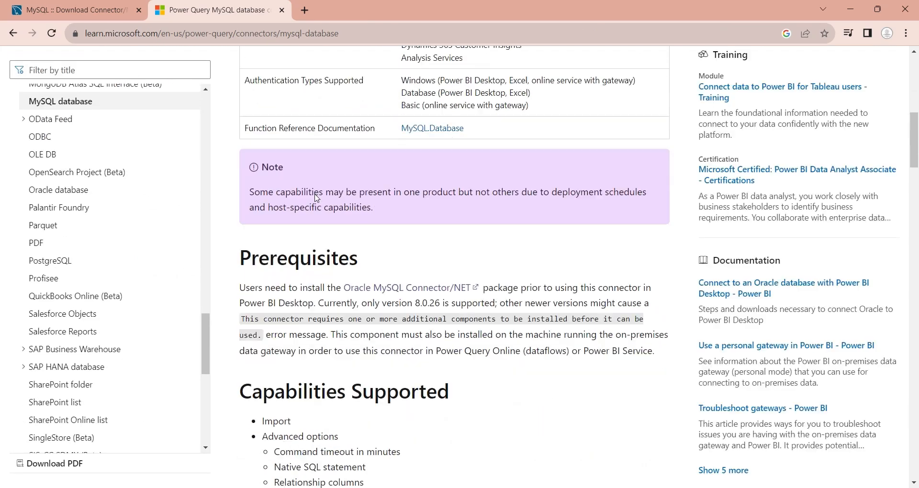
scroll(down, 3)
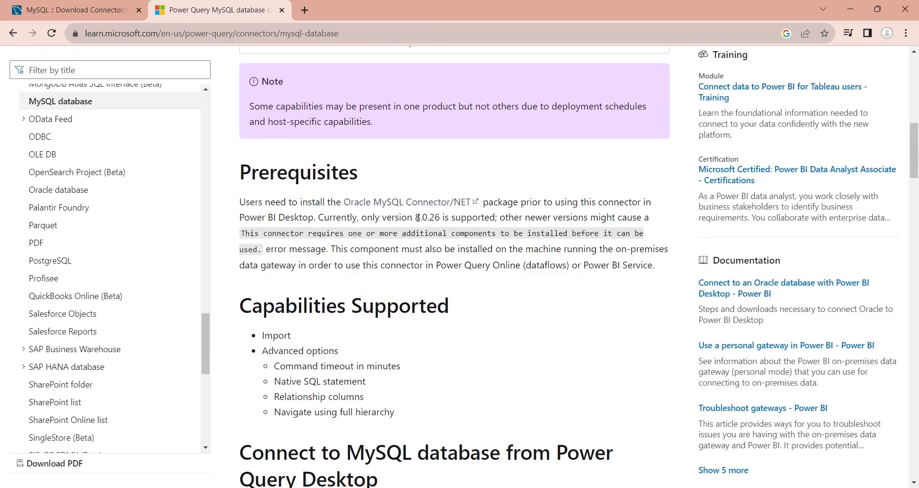
double_click(425, 218)
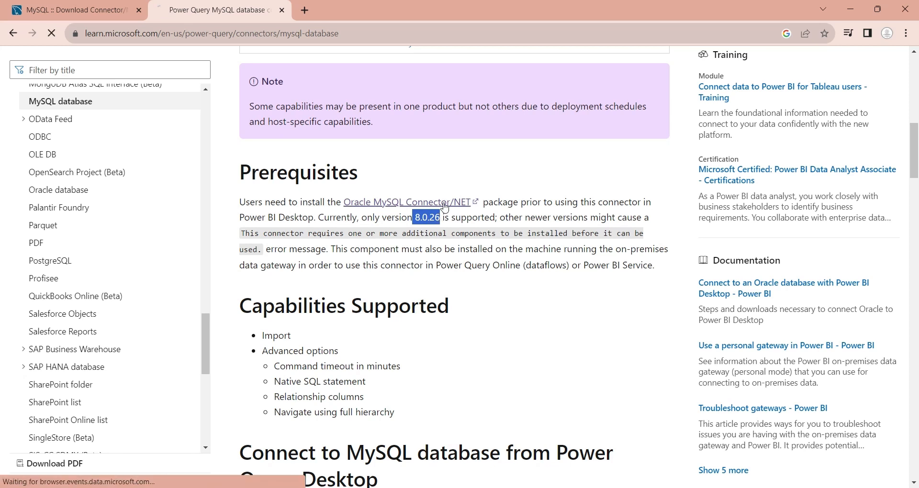
click(403, 203)
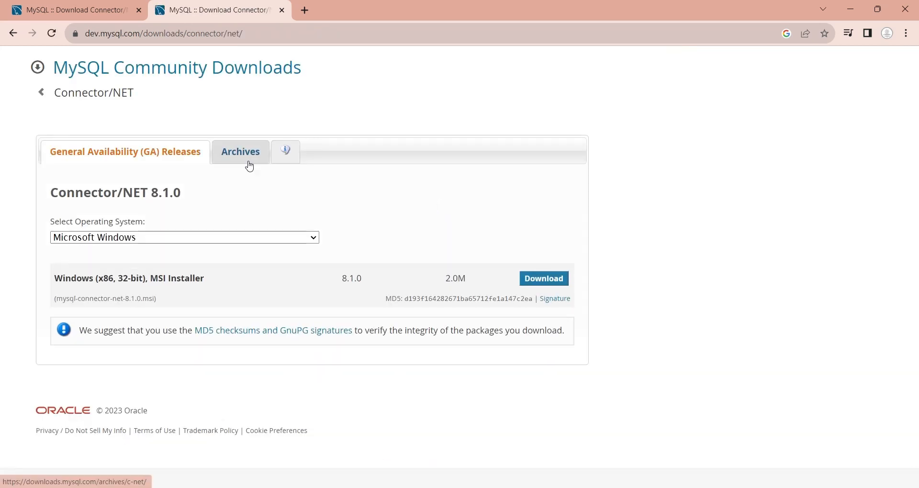
Download MySQL Connector/NET 8.0.26 from the archives and run its installer
click(240, 152)
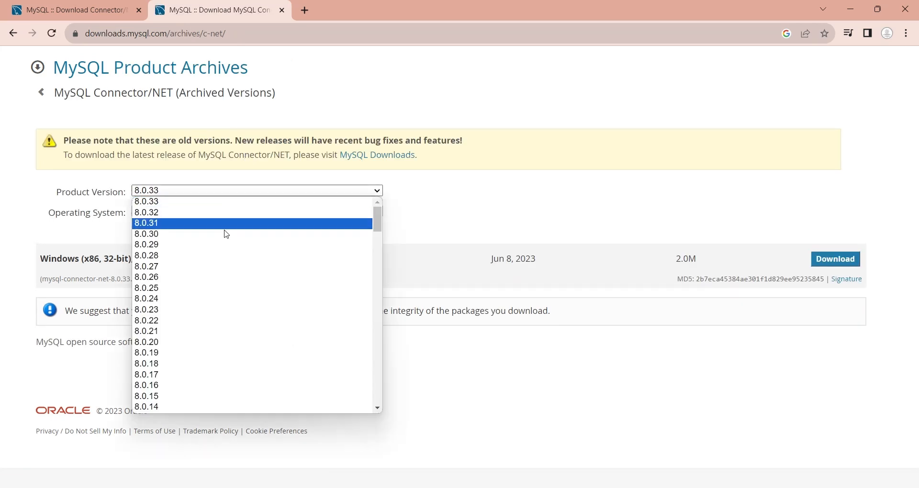
click(145, 277)
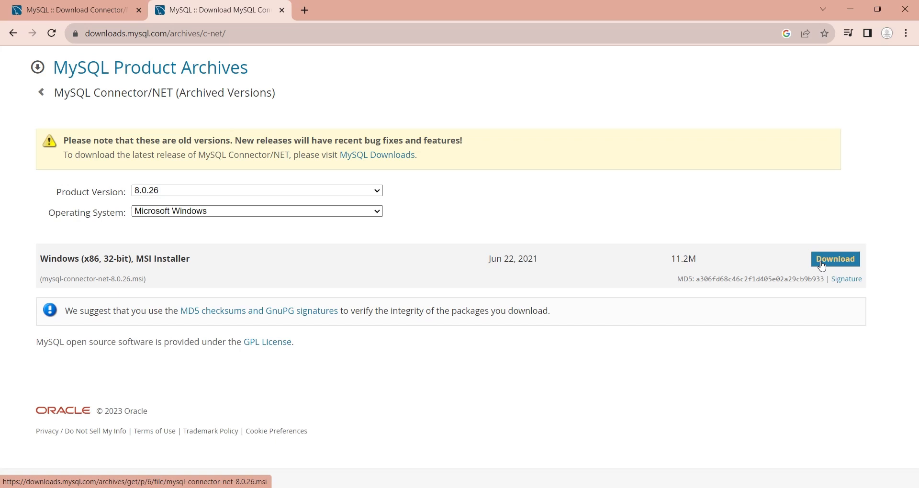
click(835, 258)
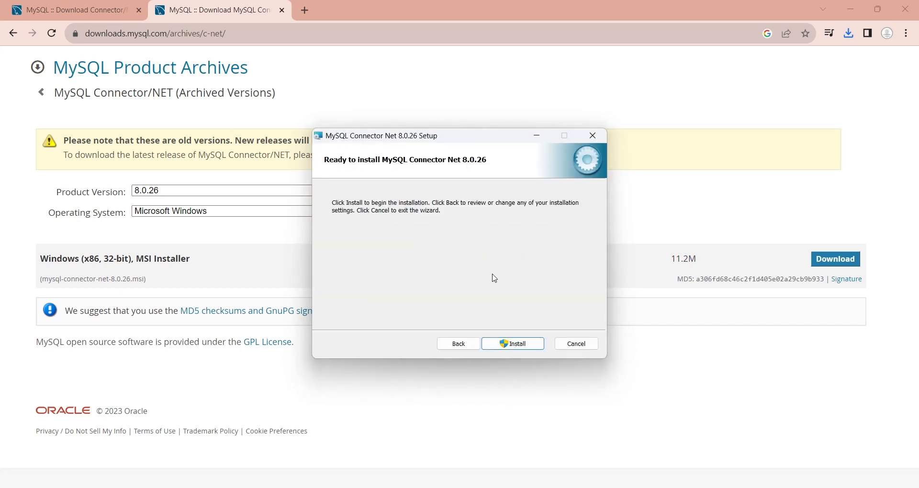
click(512, 344)
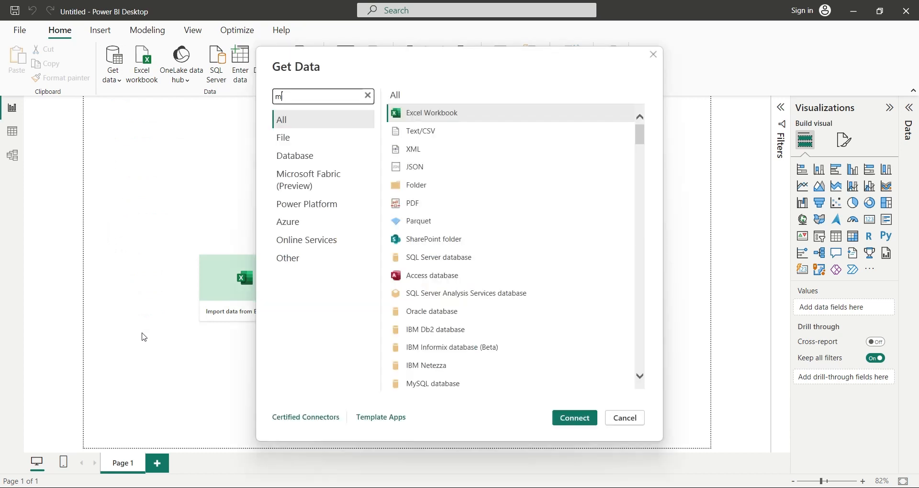
Retry the MySQL database connection and acknowledge the missing-component notice
text(ysql)
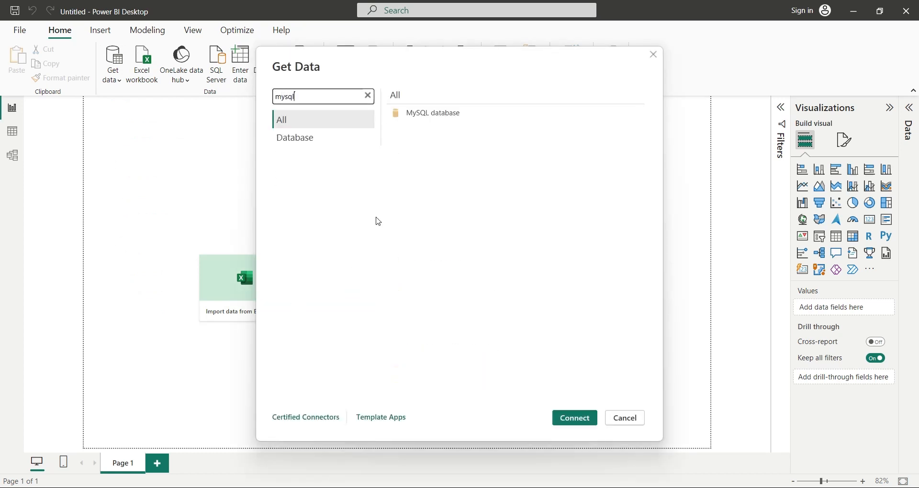
click(574, 419)
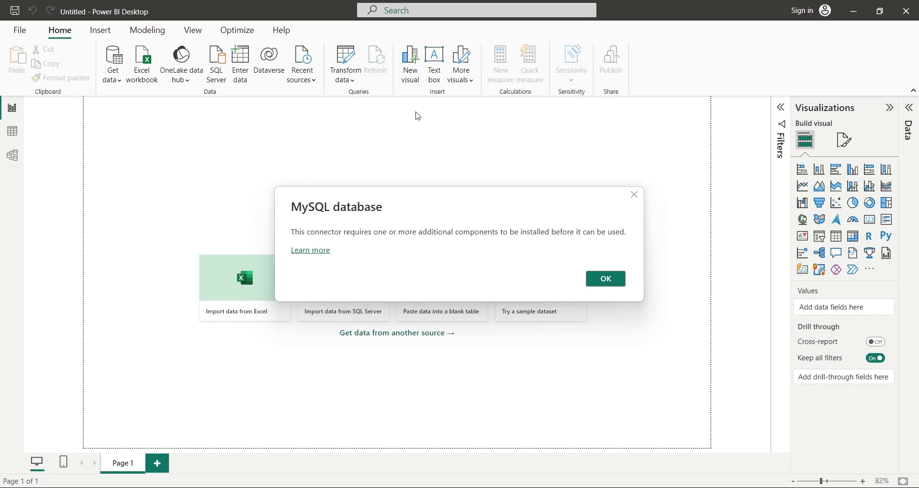
click(605, 279)
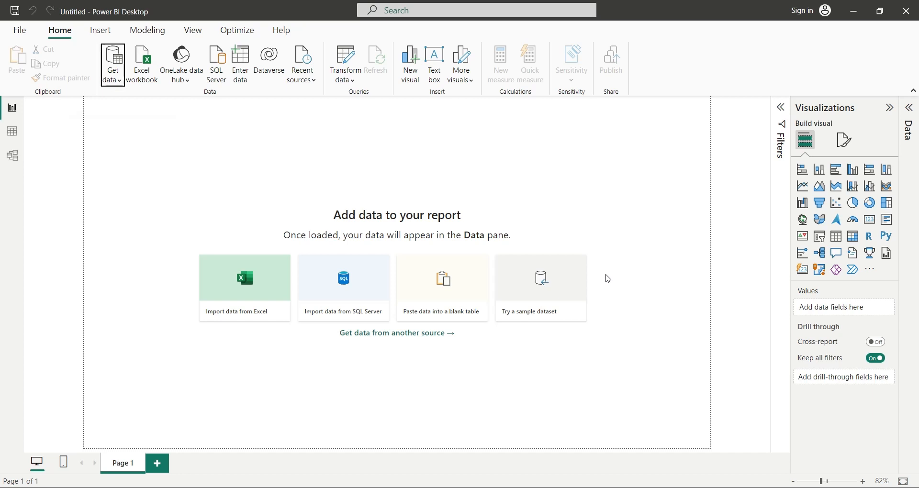
Via Get data > More…, search "sql" and choose the MySQL database connector
click(112, 64)
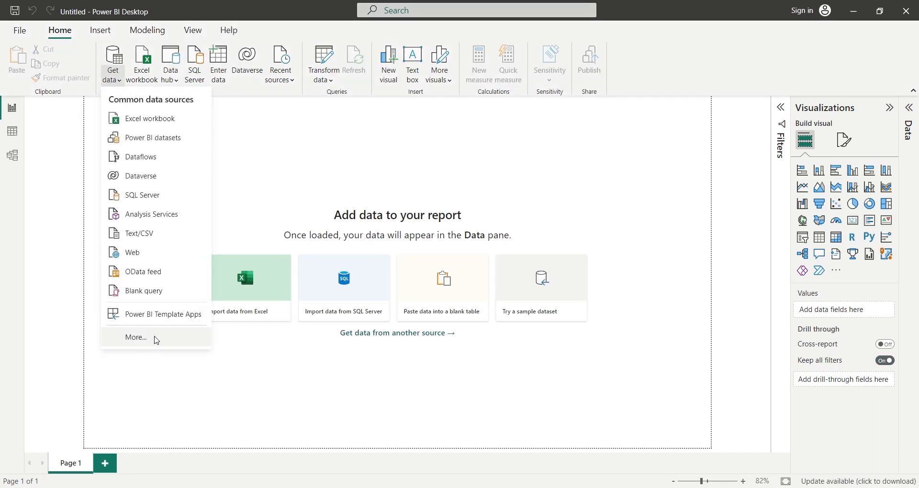
click(364, 200)
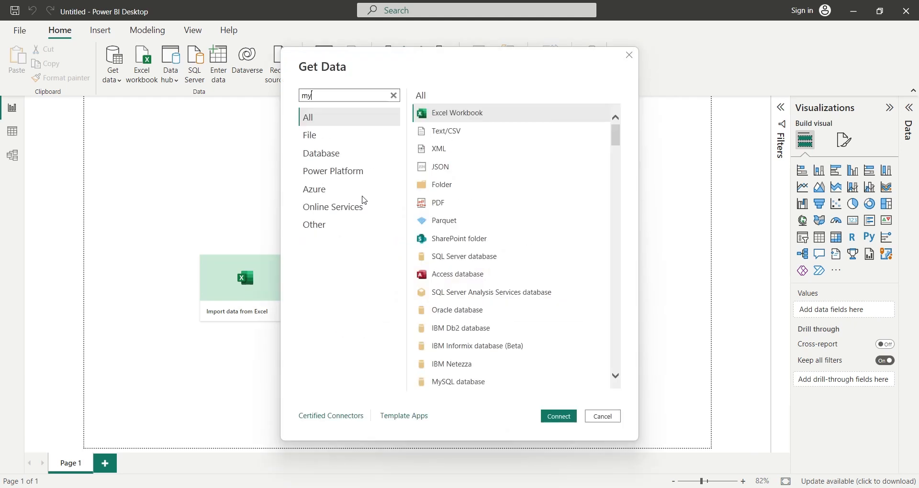
text(sql)
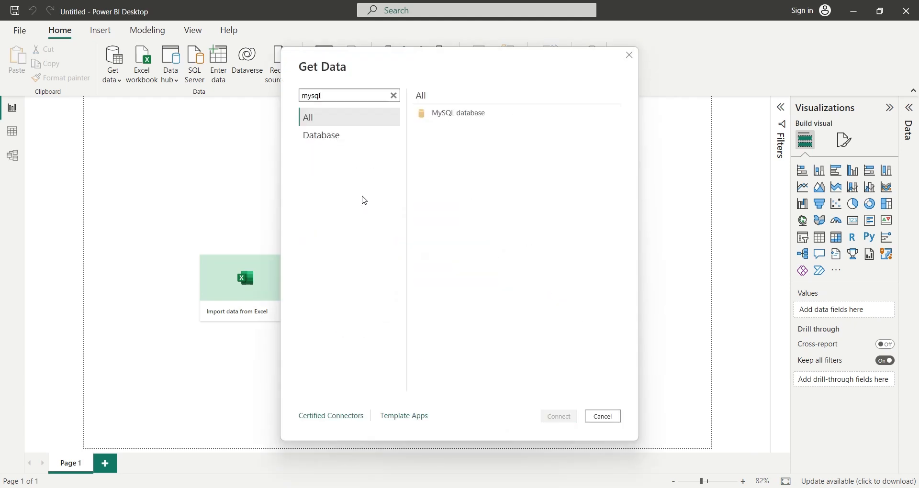
click(557, 417)
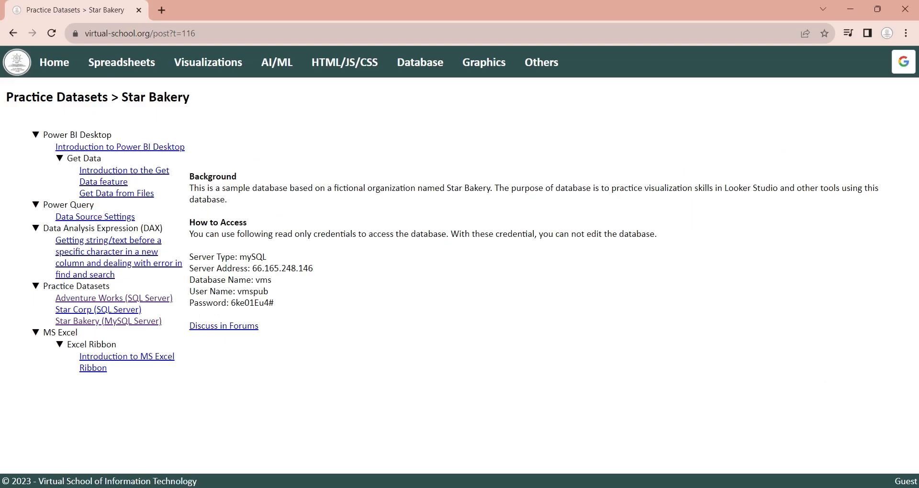
Select and copy the Star Bakery server address 66.165.248.146 from the practice page
double_click(284, 268)
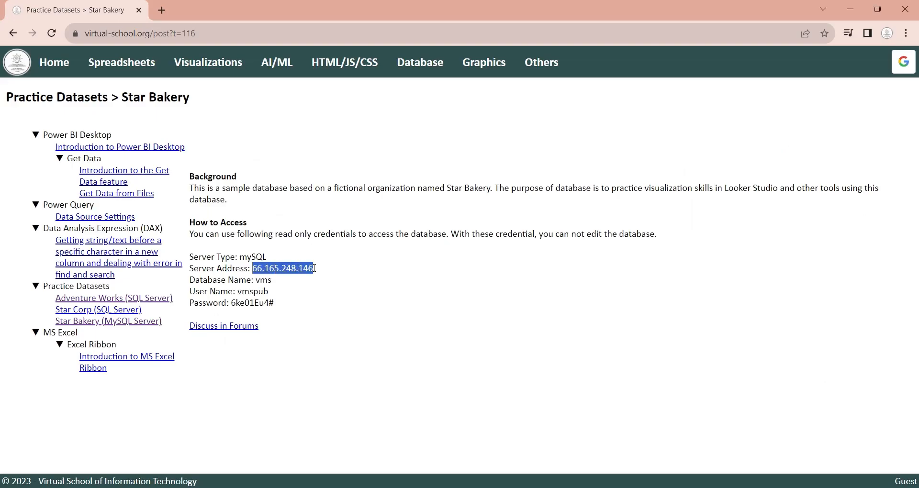
mouse_move(173, 451)
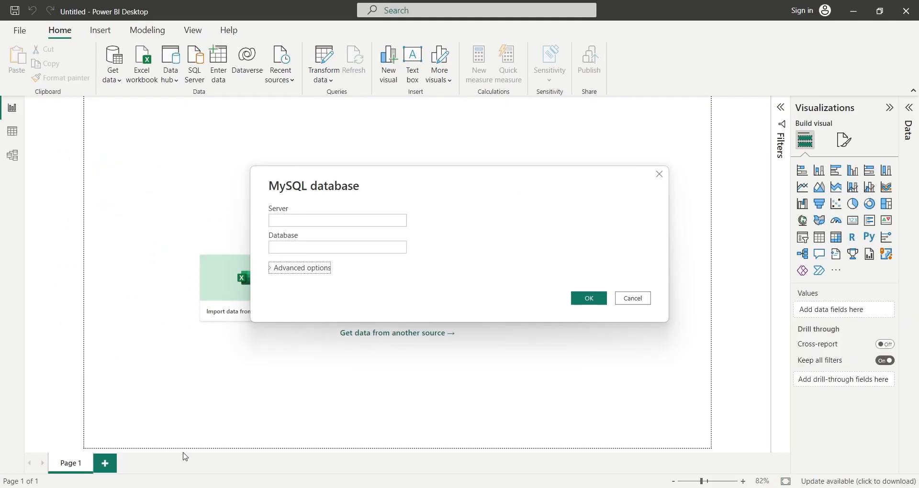
click(337, 220)
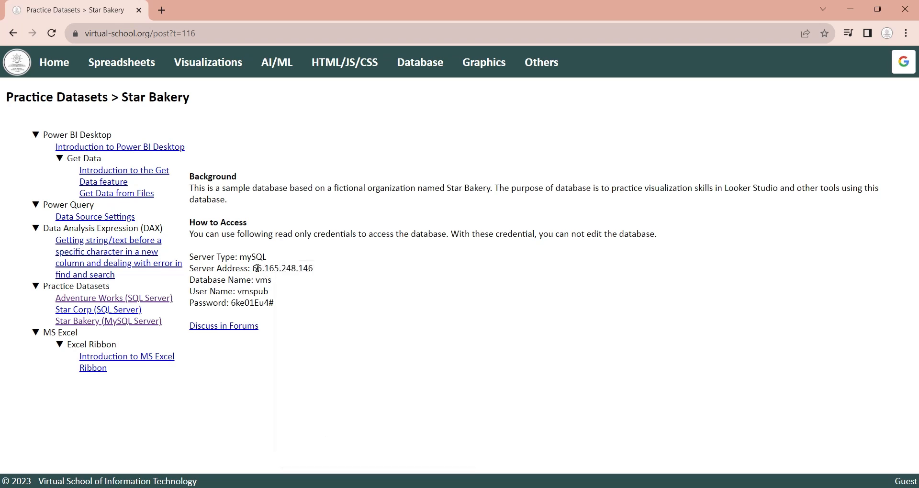
double_click(282, 268)
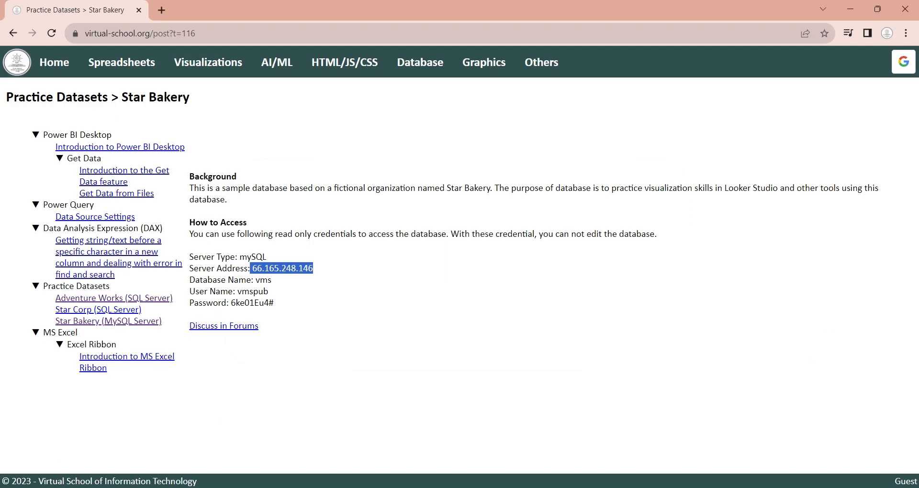
double_click(262, 279)
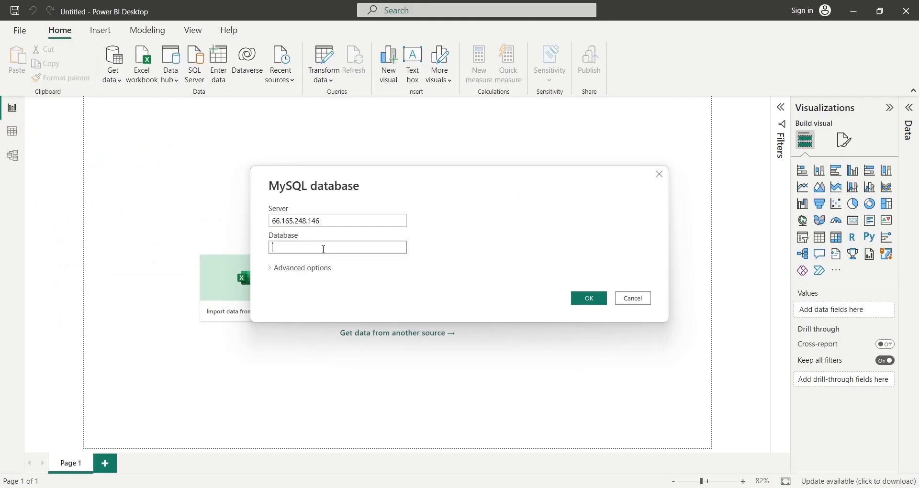
Enter the server and database vms, confirm, and switch to Database credentials
text(vms)
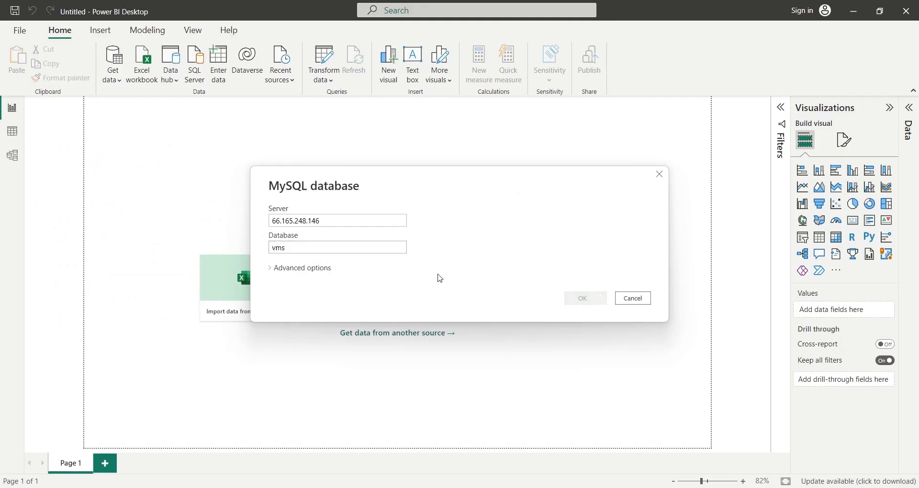
click(582, 298)
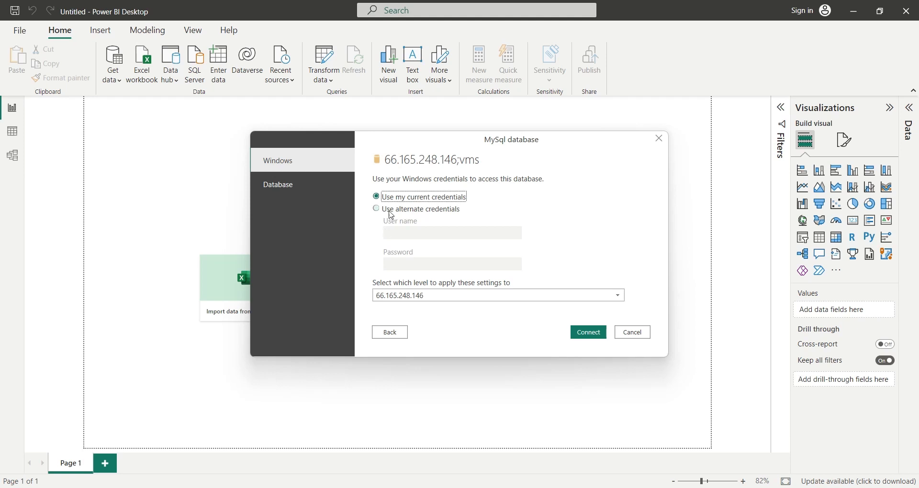
click(377, 208)
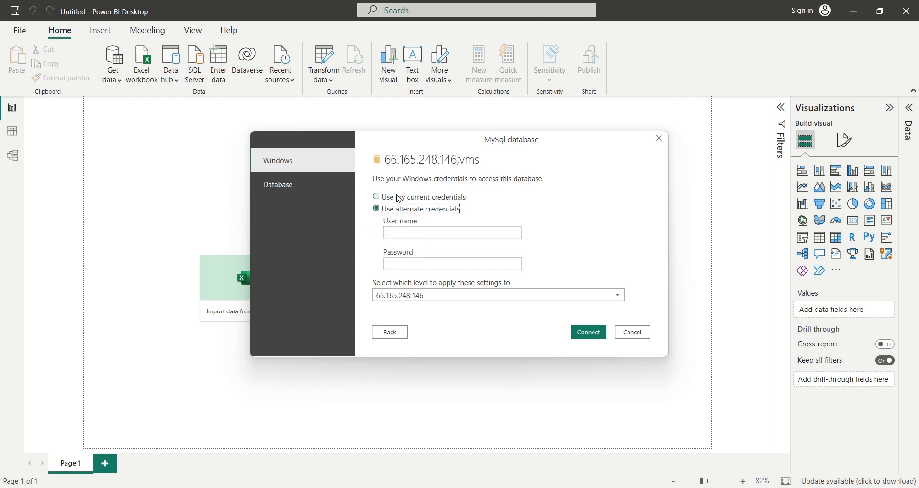
click(278, 184)
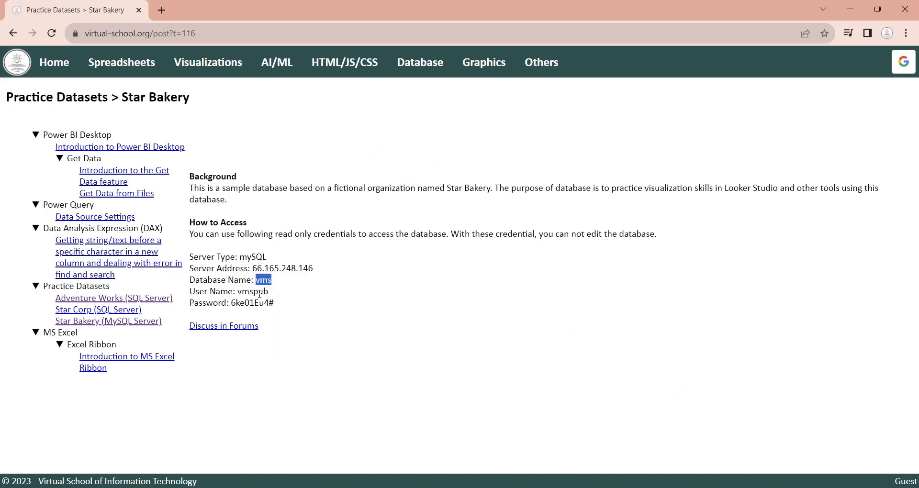
Supply the user name and password, connect, and accept an unencrypted connection
double_click(252, 291)
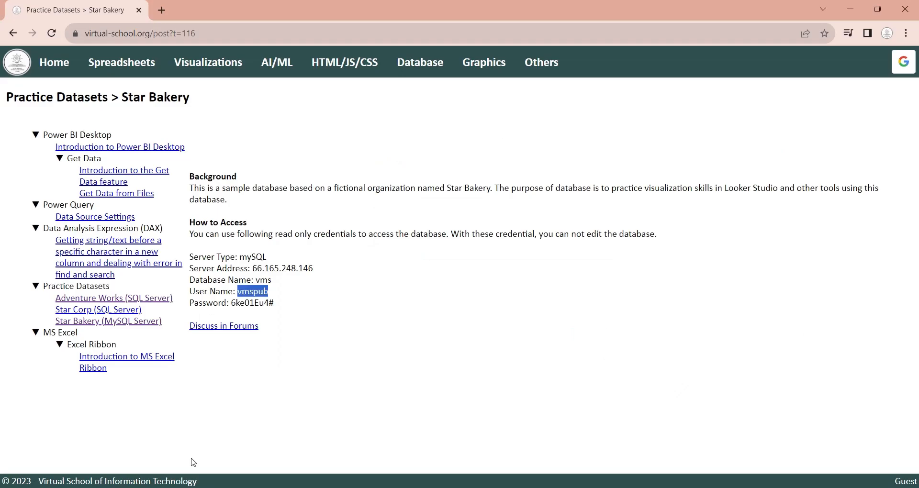
double_click(253, 304)
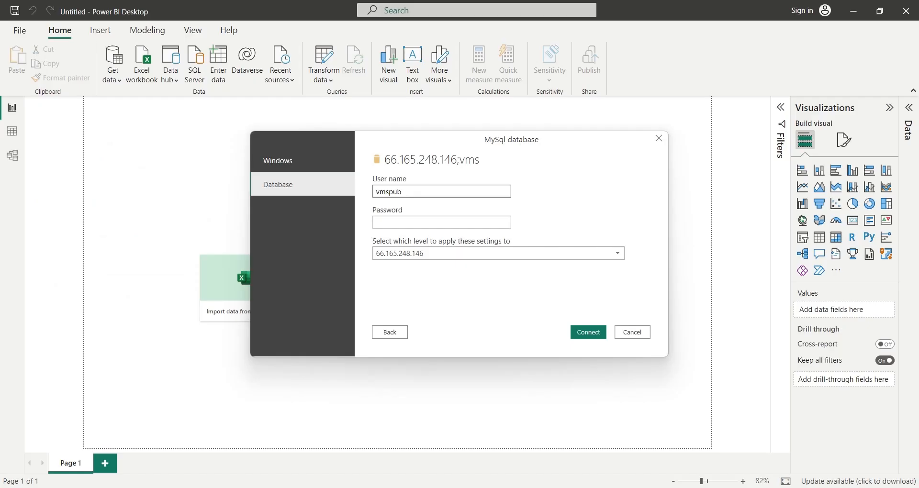
text(password)
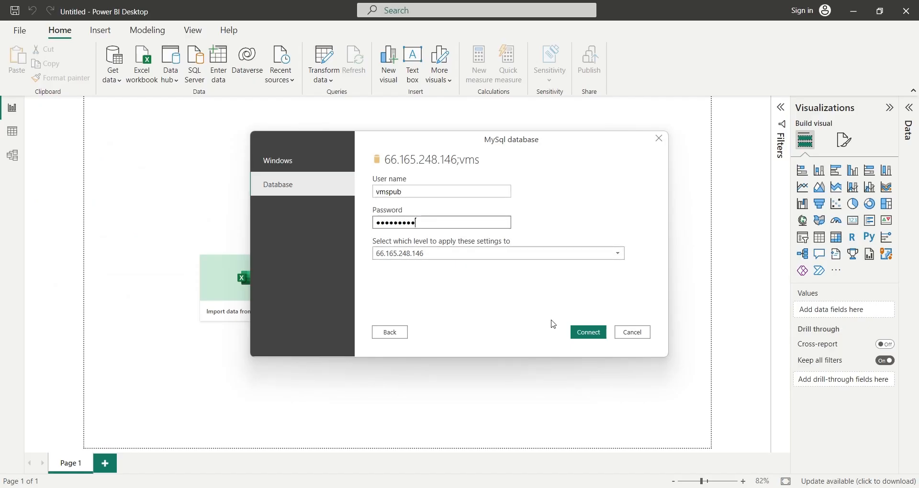
click(587, 332)
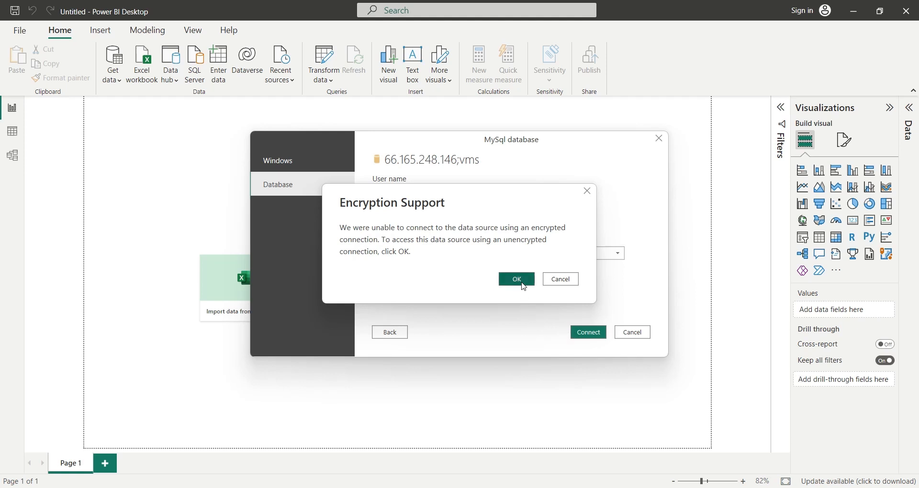
click(516, 278)
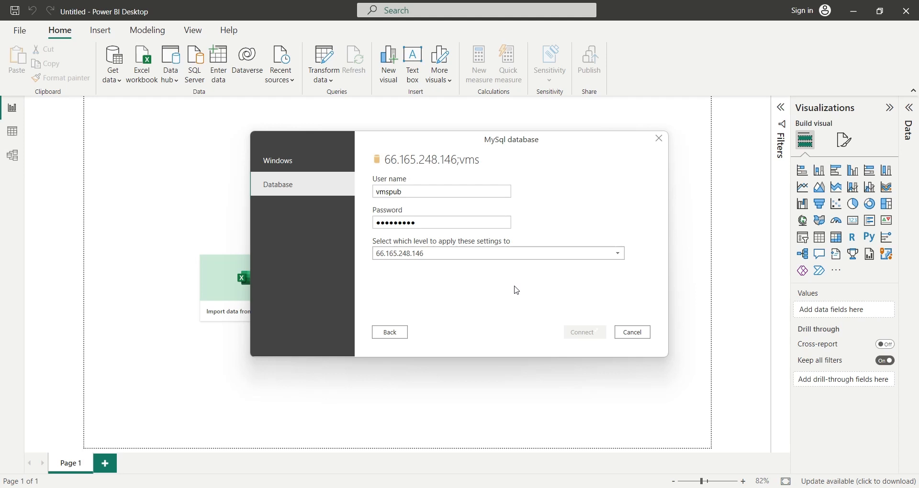
click(632, 332)
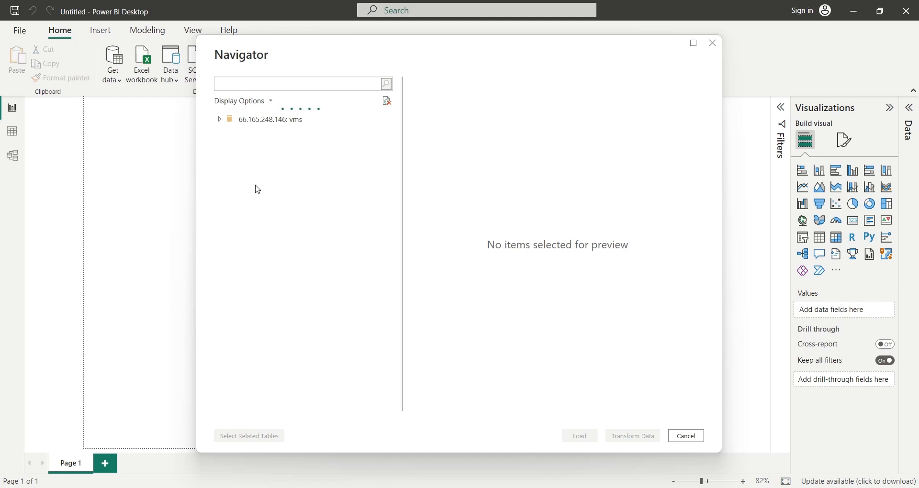
Load the vms.starbakery table from the Navigator and expand its fields in the Data pane
click(219, 119)
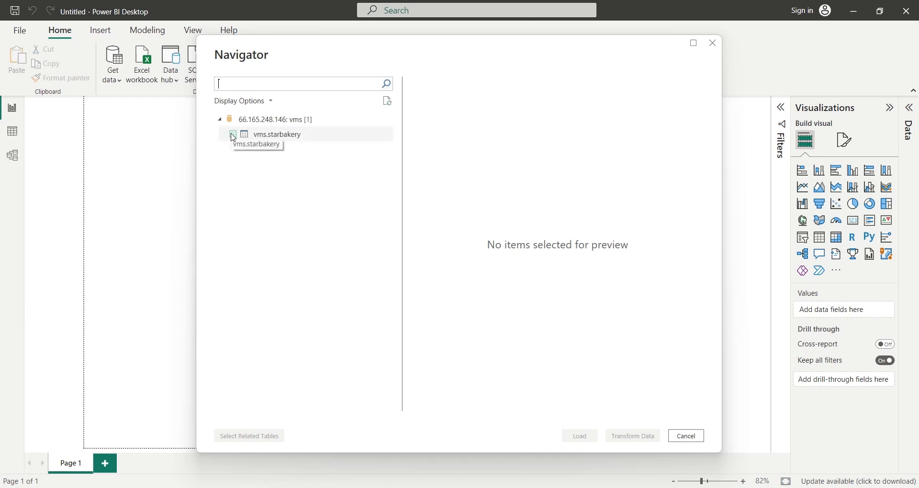
click(233, 134)
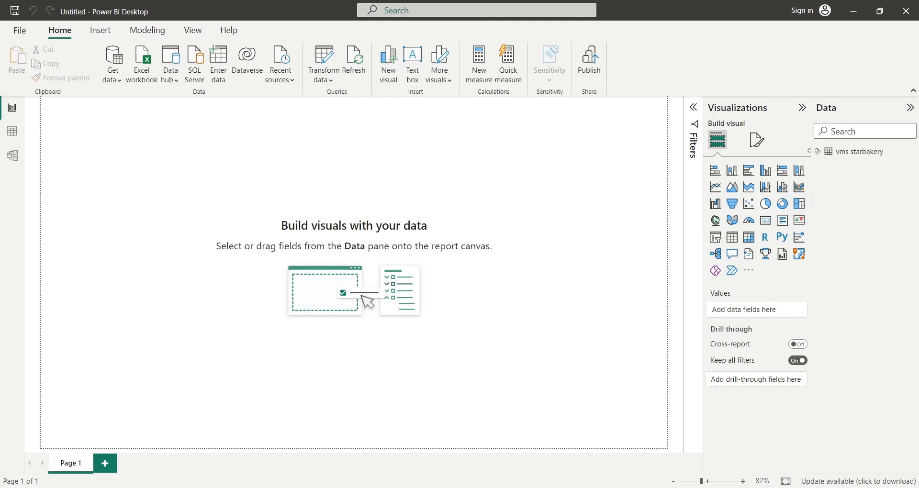
click(825, 152)
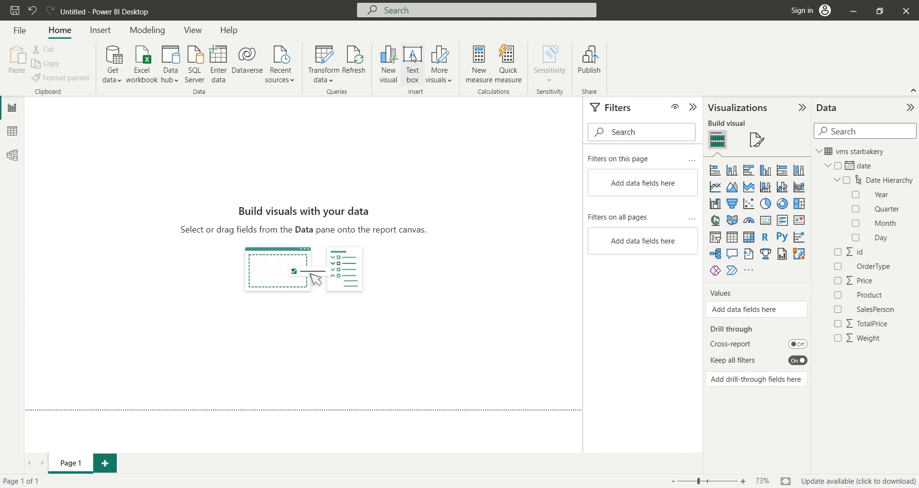
Add a text box reading Star Bakery Sales Dashboard at the top of the page
click(413, 62)
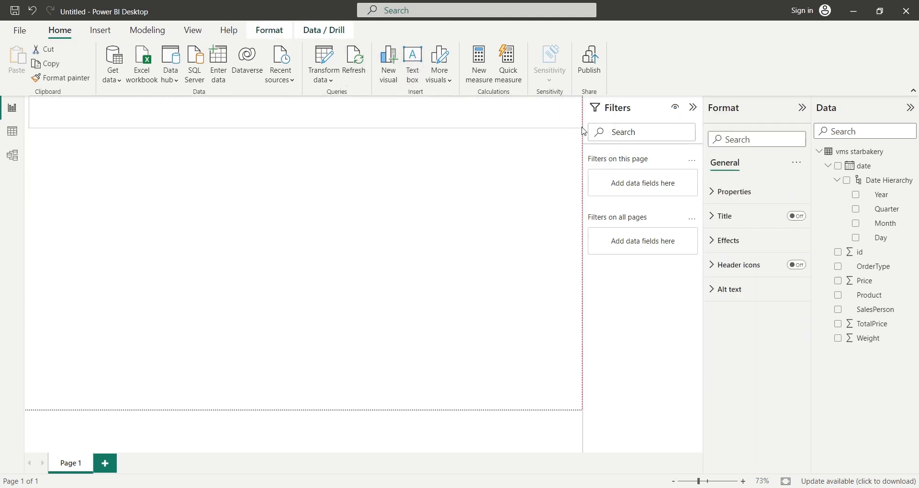
click(413, 62)
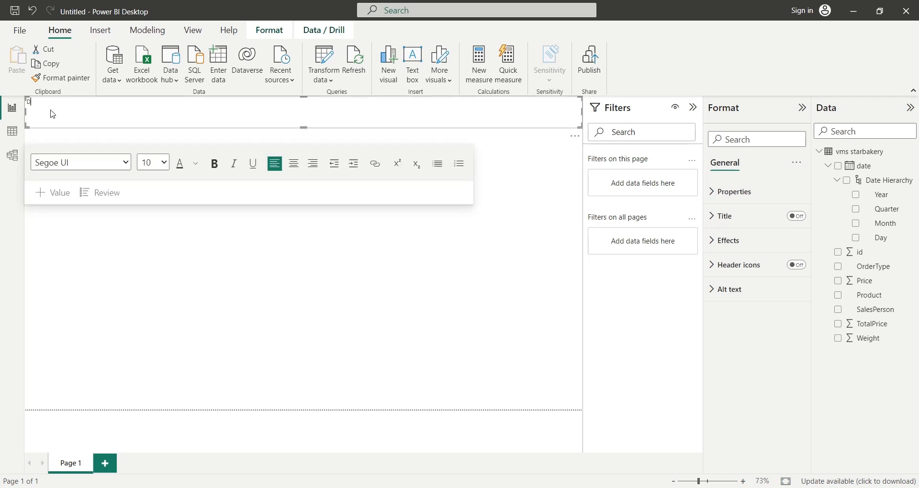
text(Star Bakery Sales Das)
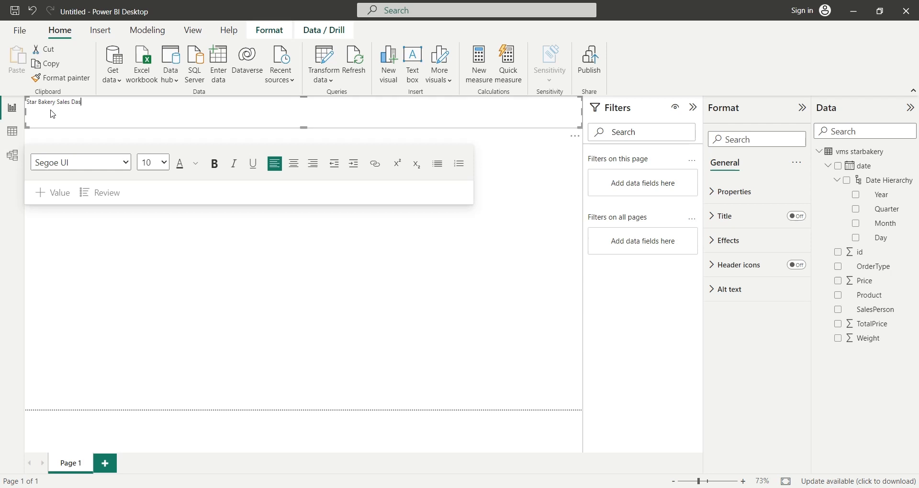
text(hb)
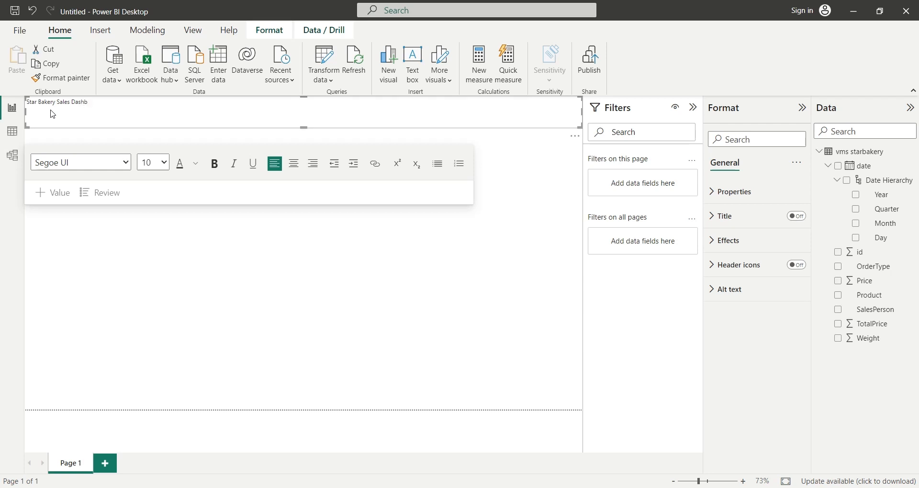
text(oard)
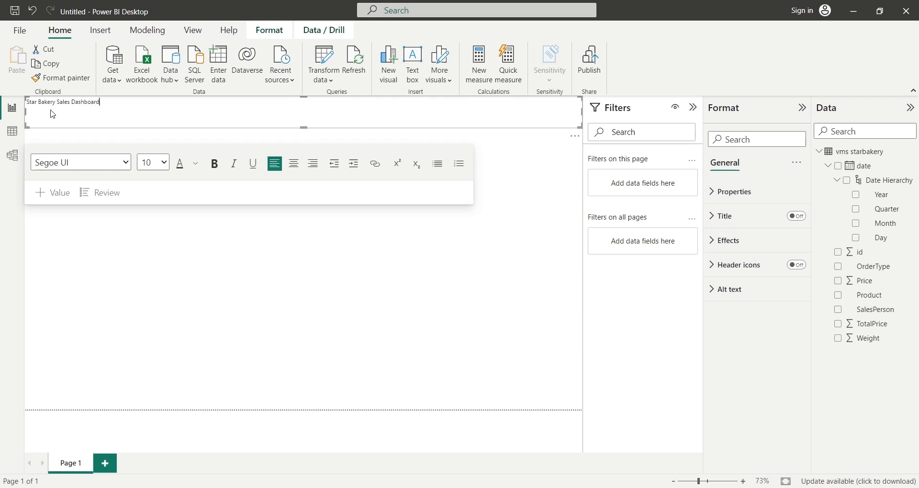
mouse_move(100, 134)
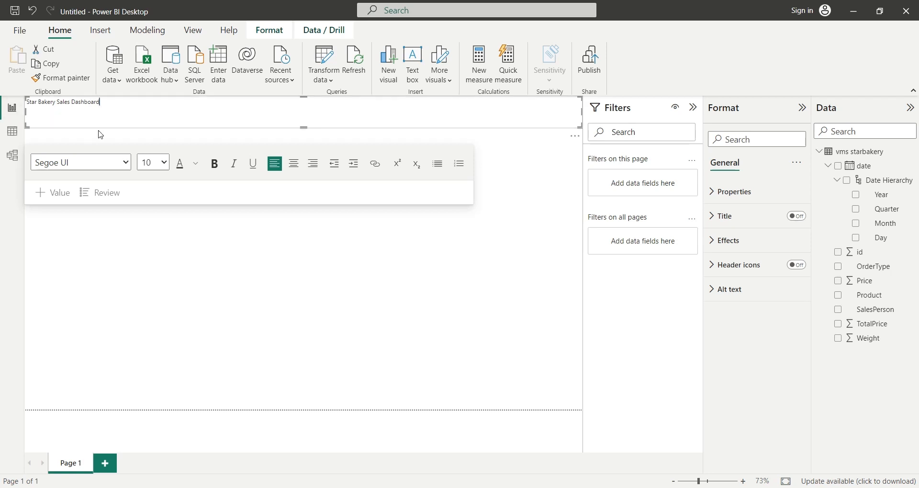
Make the title 28 pt and bold, then deselect it
click(148, 163)
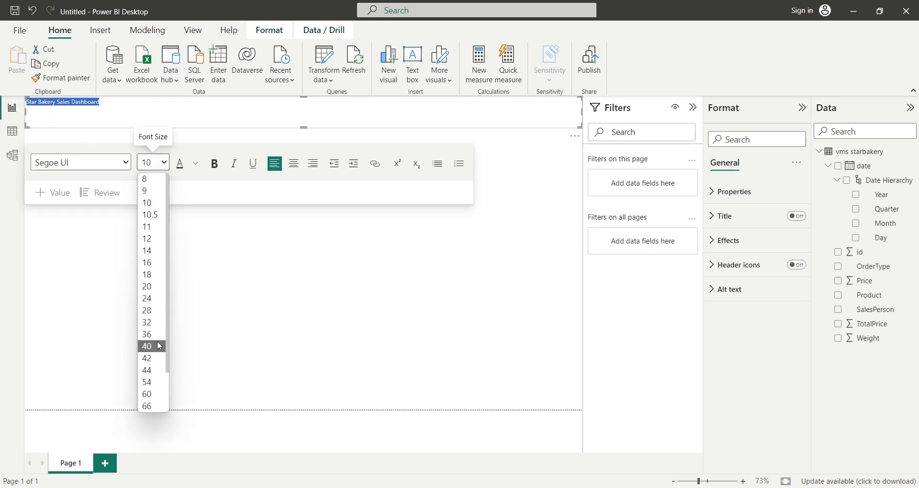
click(146, 310)
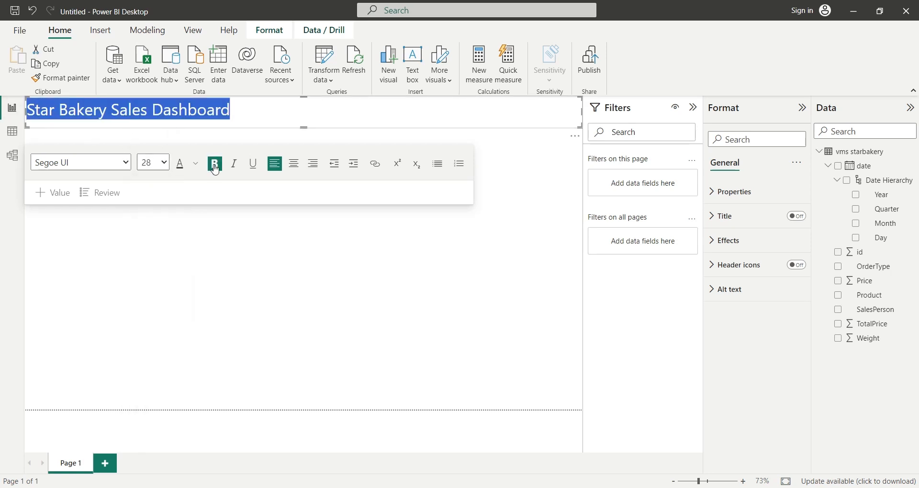
click(215, 163)
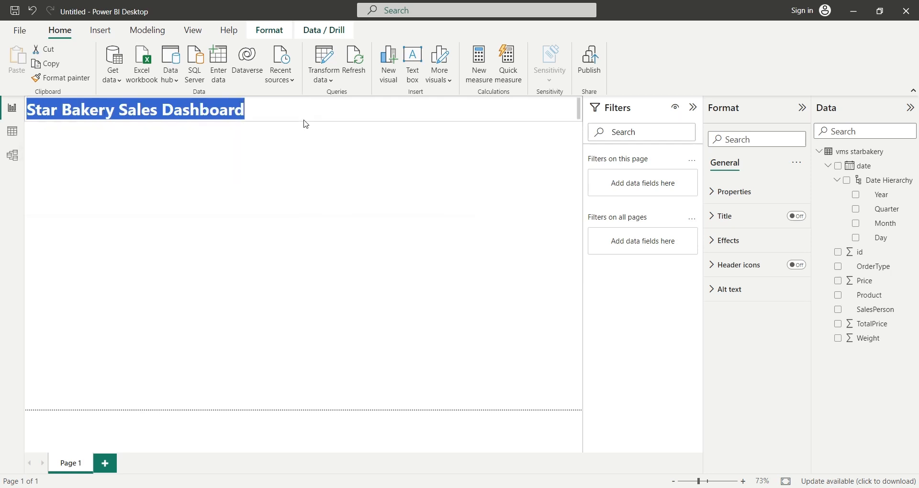
click(314, 244)
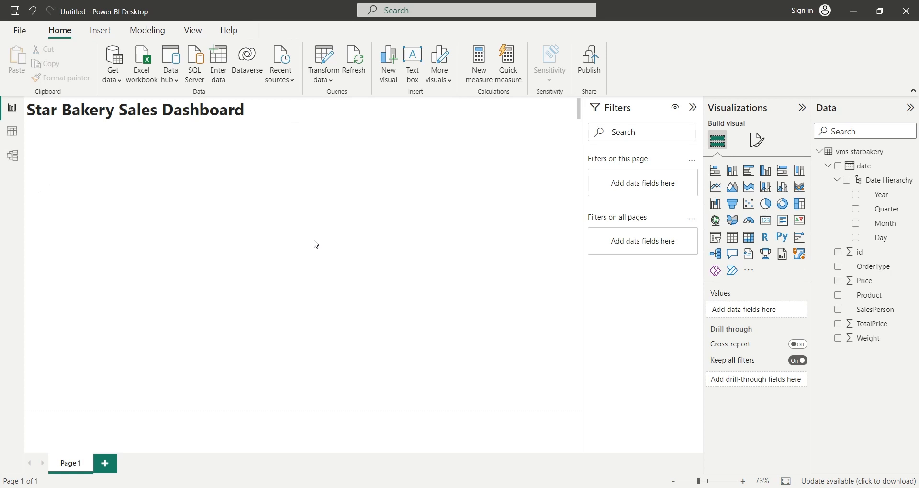
Add a donut chart with TotalPrice as values split by OrderType
click(782, 203)
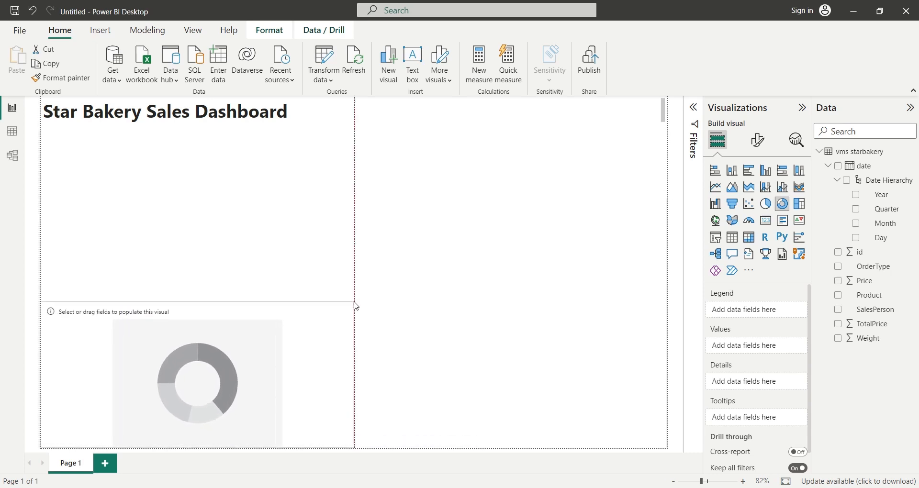
click(197, 384)
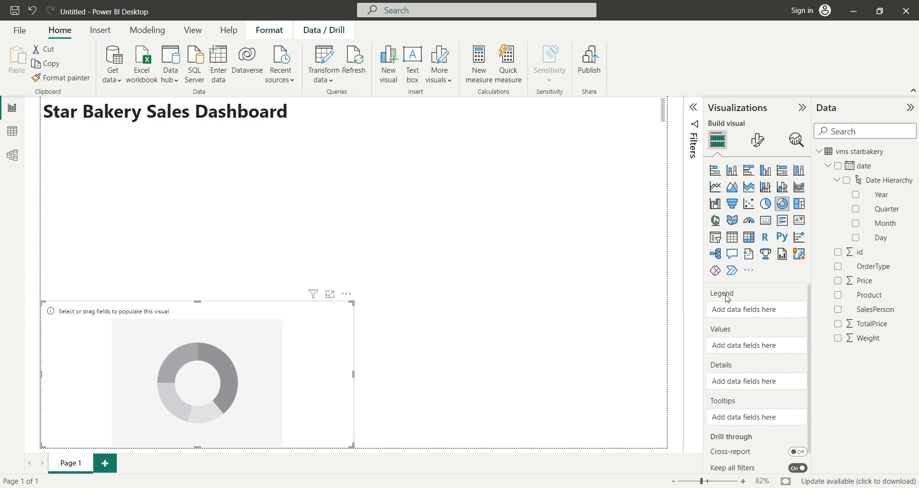
mouse_move(862, 270)
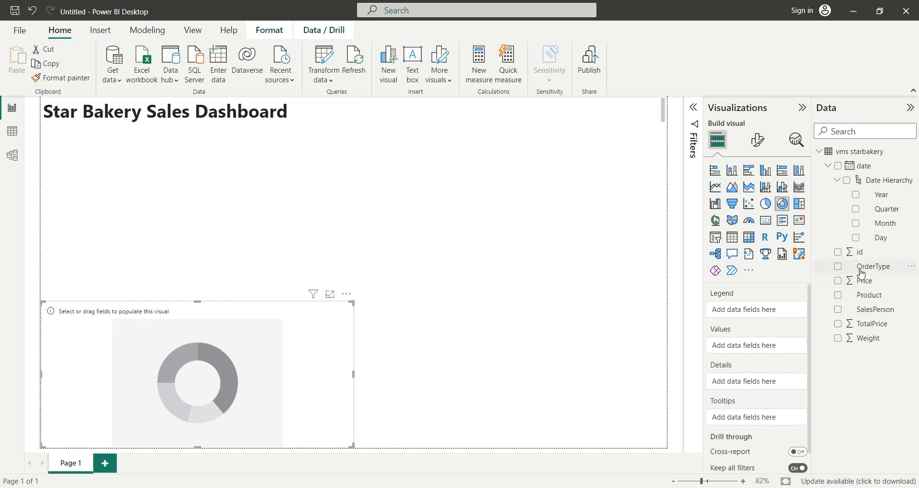
mouse_move(876, 328)
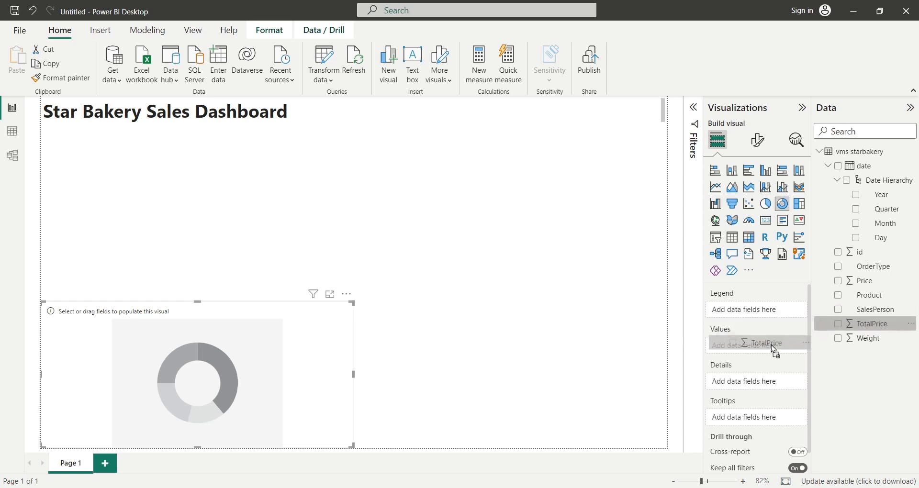
click(838, 324)
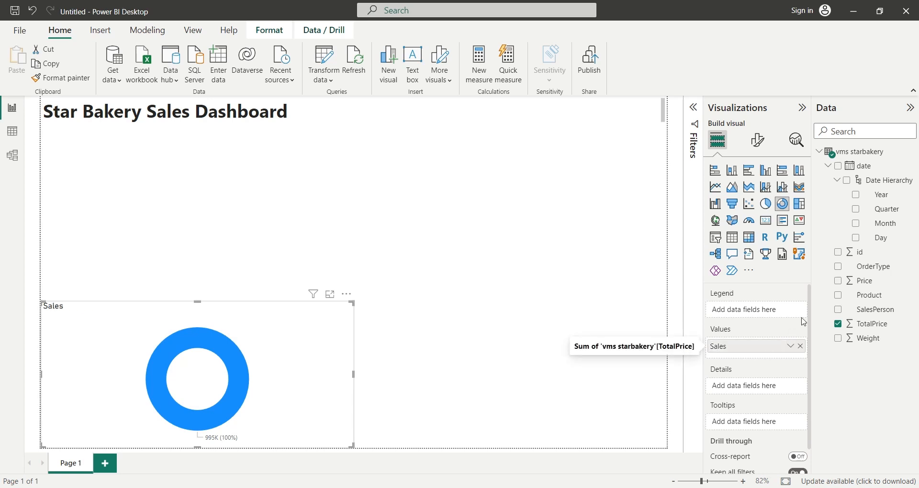
mouse_move(774, 315)
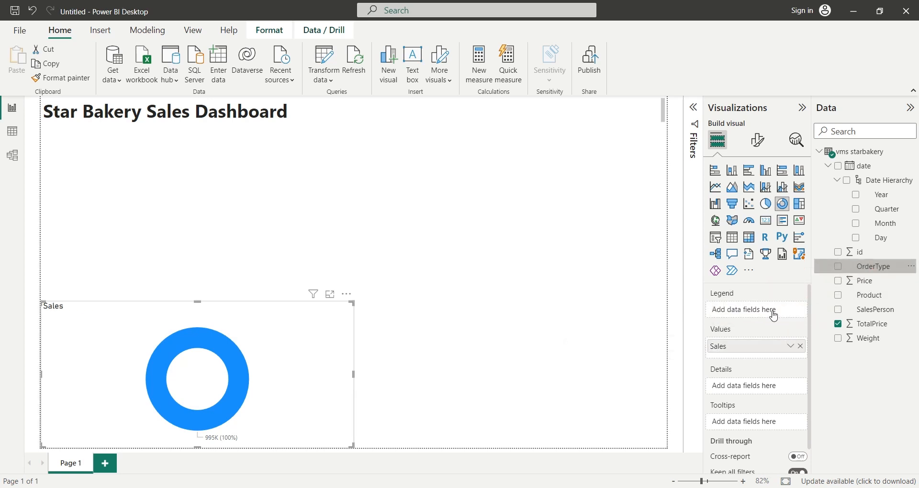
click(838, 266)
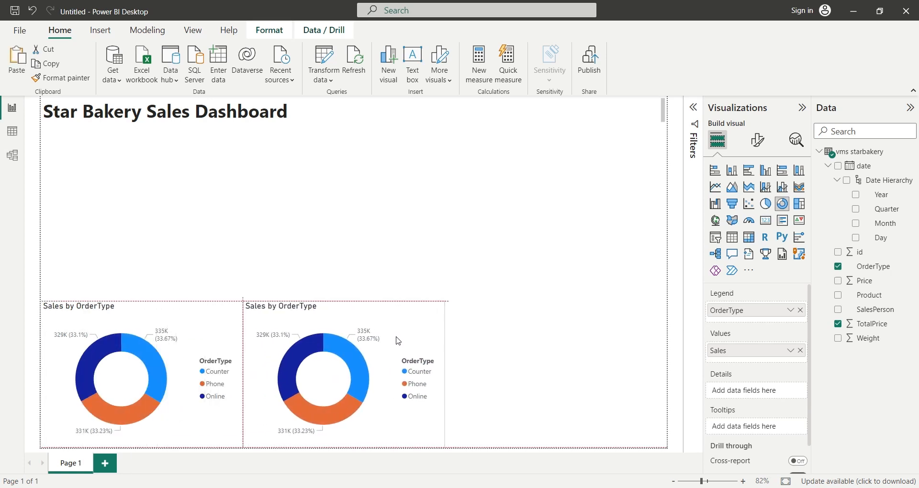
Switch the second donut's legend to Product and the third's to SalesPerson
click(323, 381)
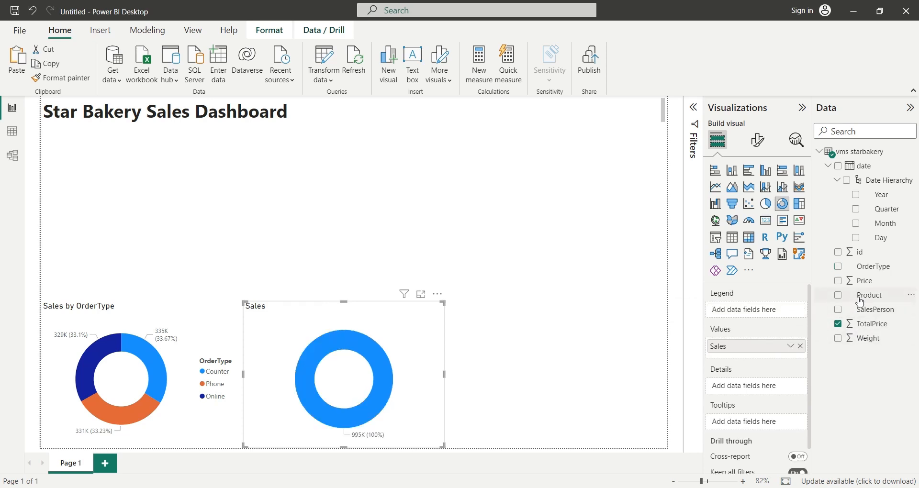
click(838, 295)
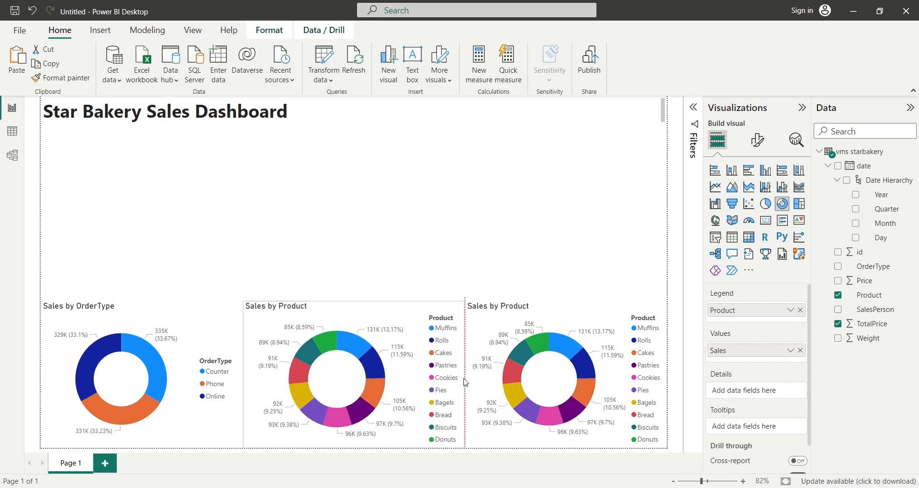
click(563, 381)
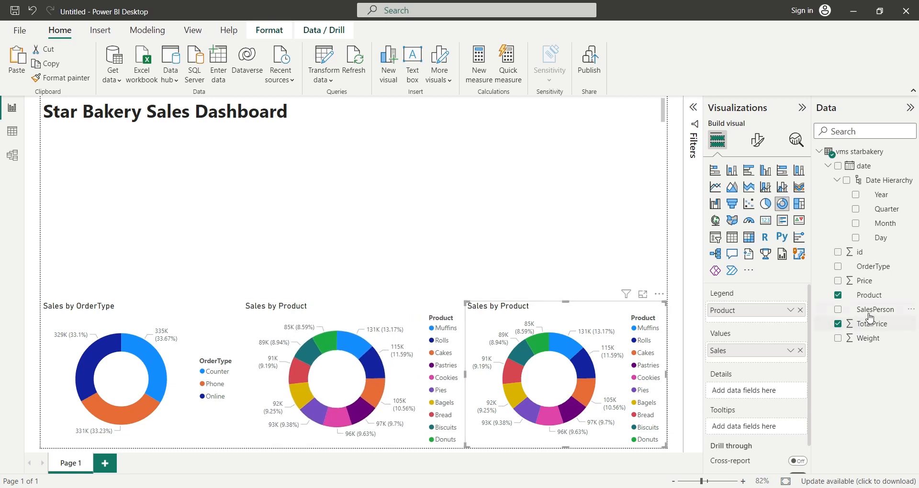
click(798, 310)
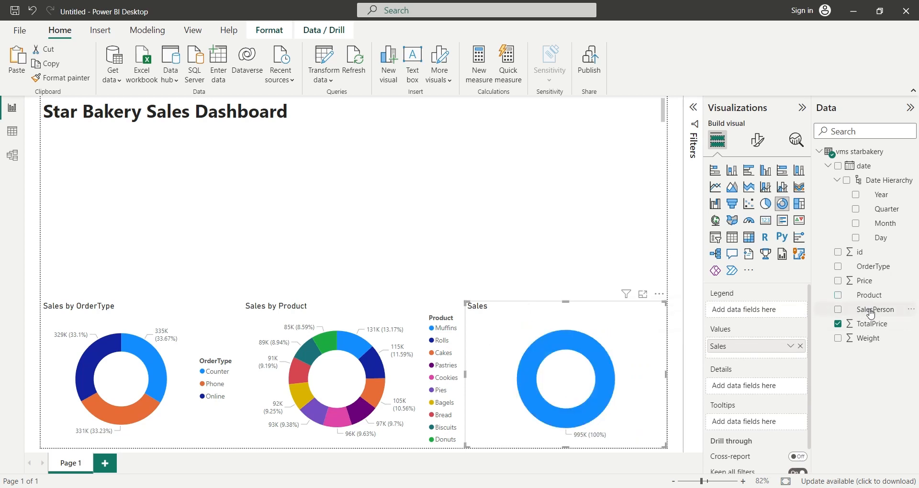
click(838, 309)
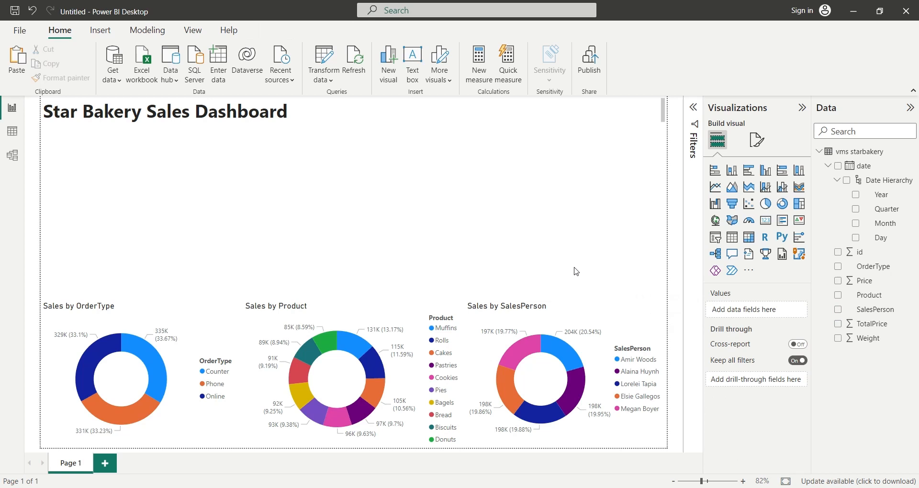
Add a line and clustered column chart: TotalPrice columns, Weight line, Date Hierarchy on the x-axis
click(783, 187)
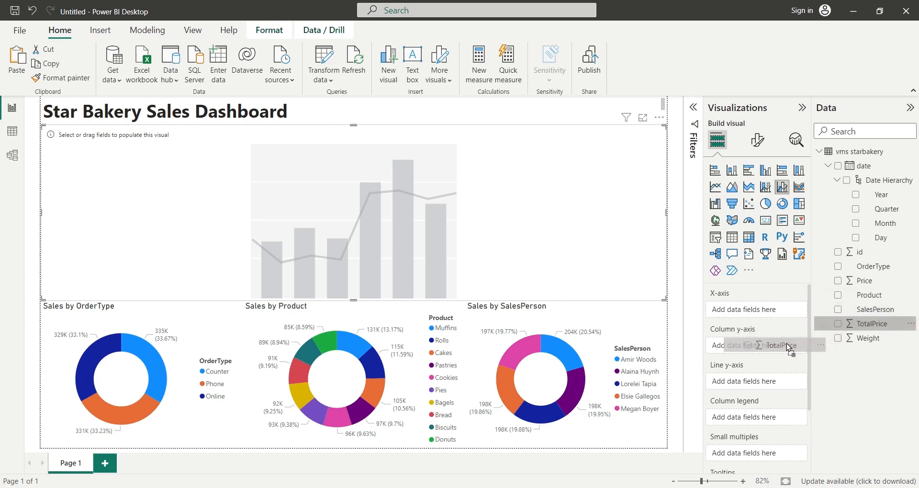
click(840, 323)
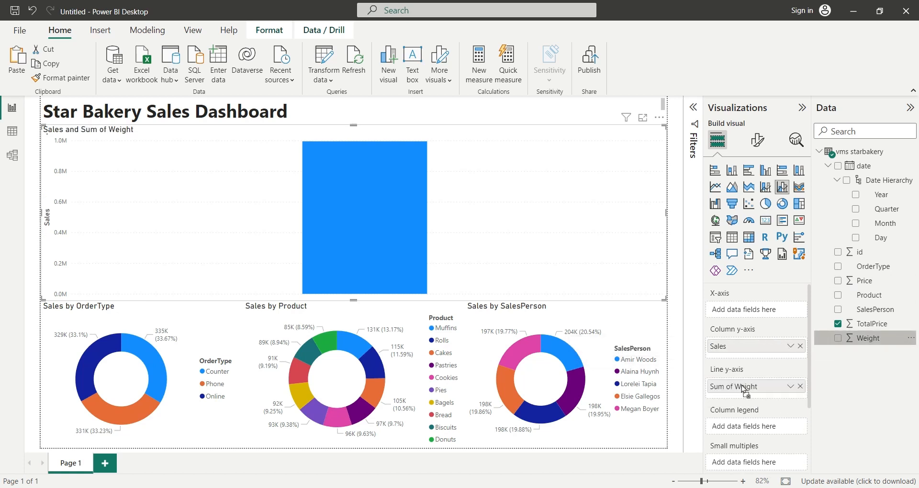
click(838, 338)
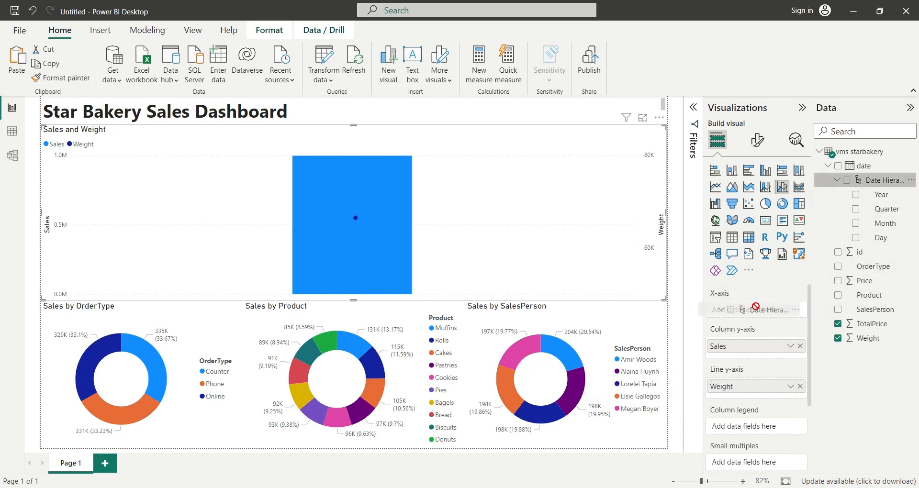
click(848, 180)
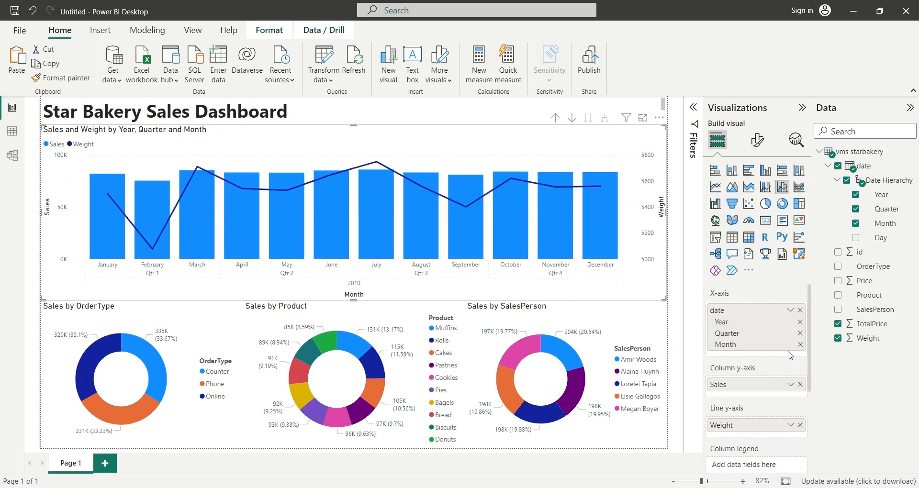
mouse_move(670, 216)
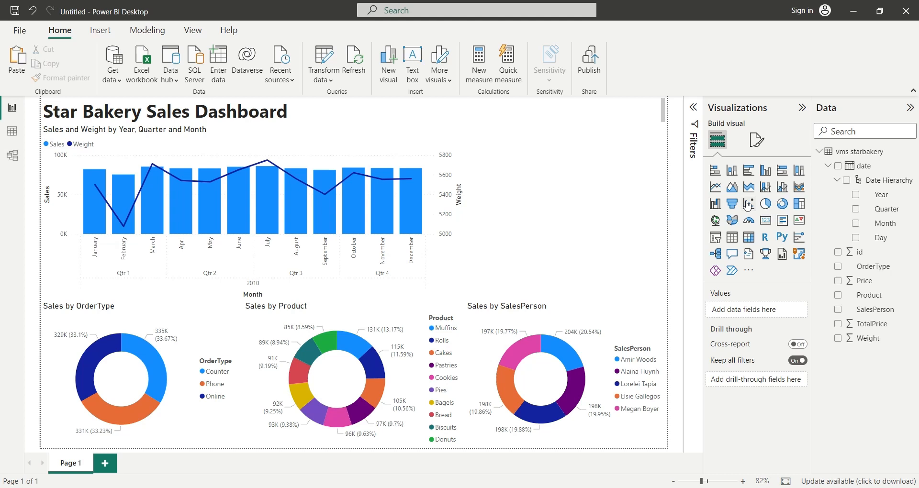
Add a scatter chart with Day as points, TotalPrice on X and Weight on Y
click(749, 204)
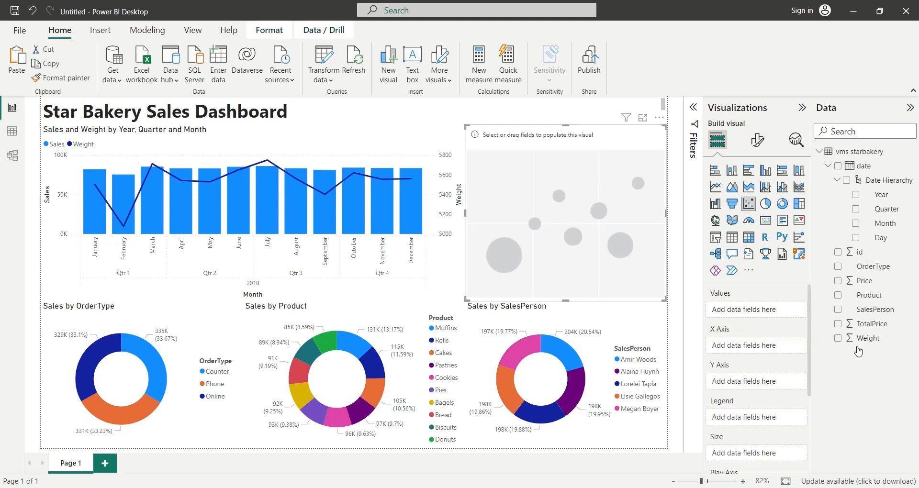
mouse_move(881, 243)
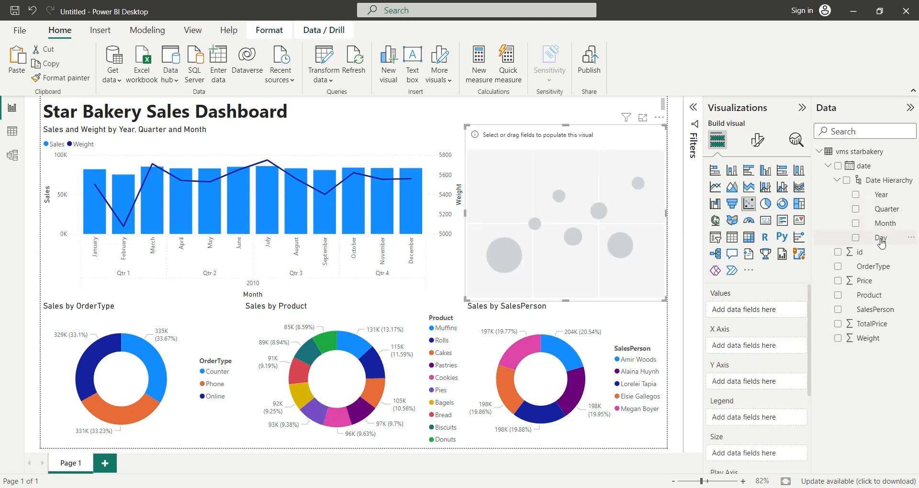
click(855, 238)
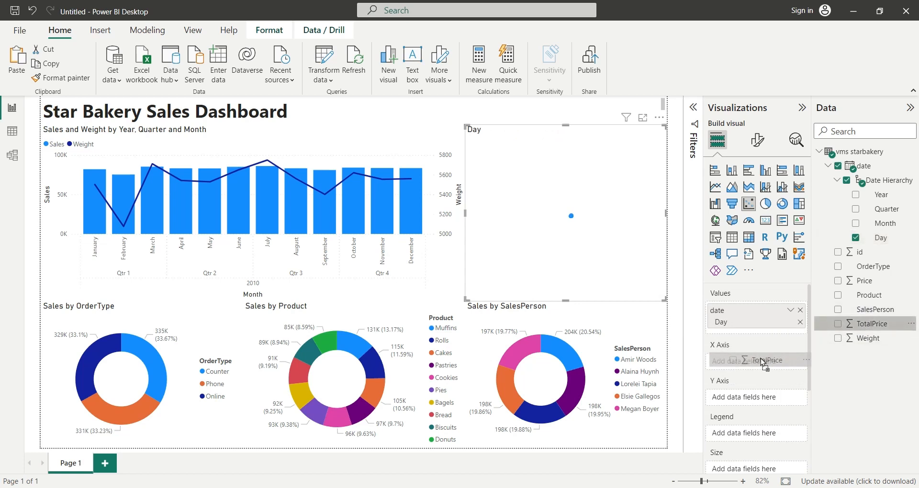
click(838, 324)
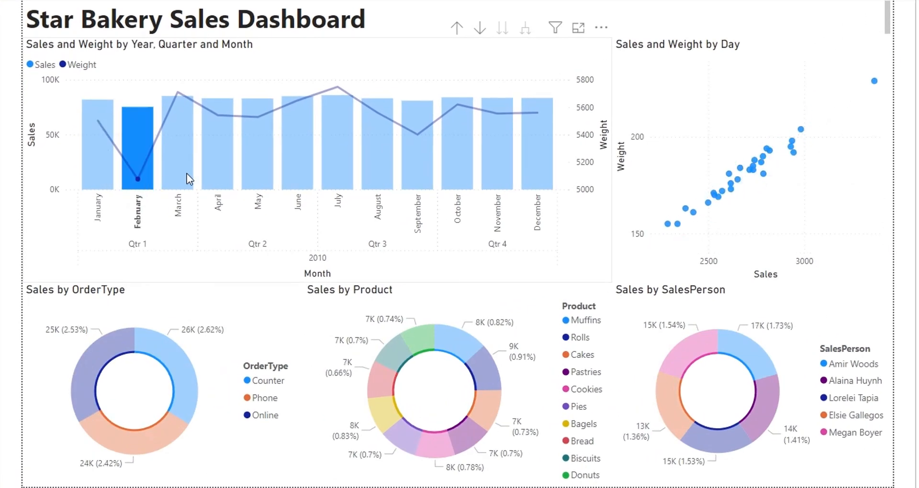
Highlight February, April and July columns, then the Counter slice to filter all charts
click(219, 141)
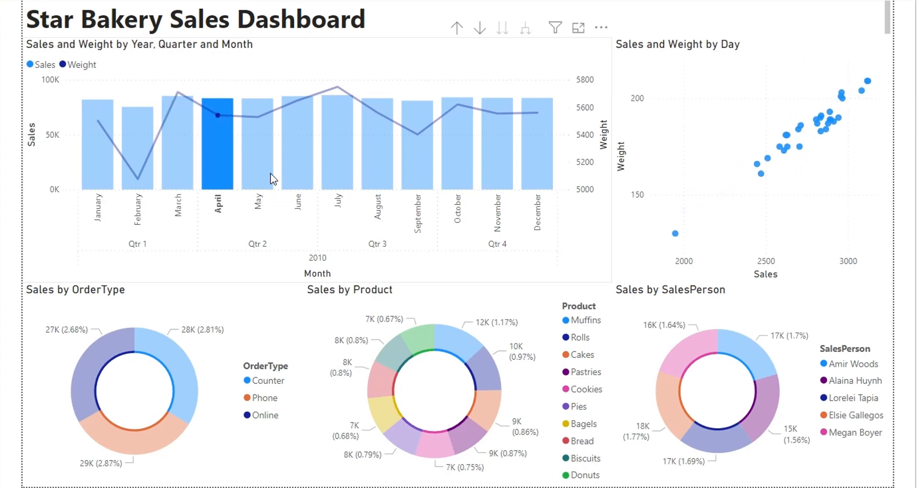
click(337, 141)
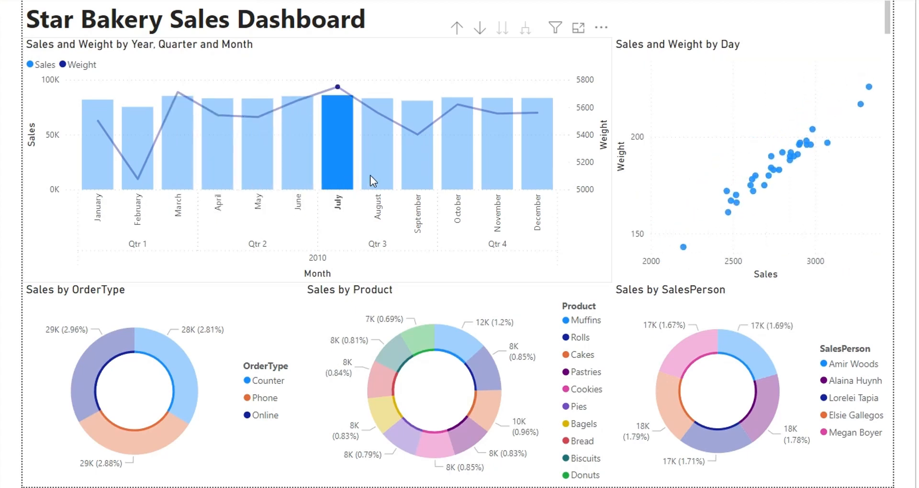
click(417, 140)
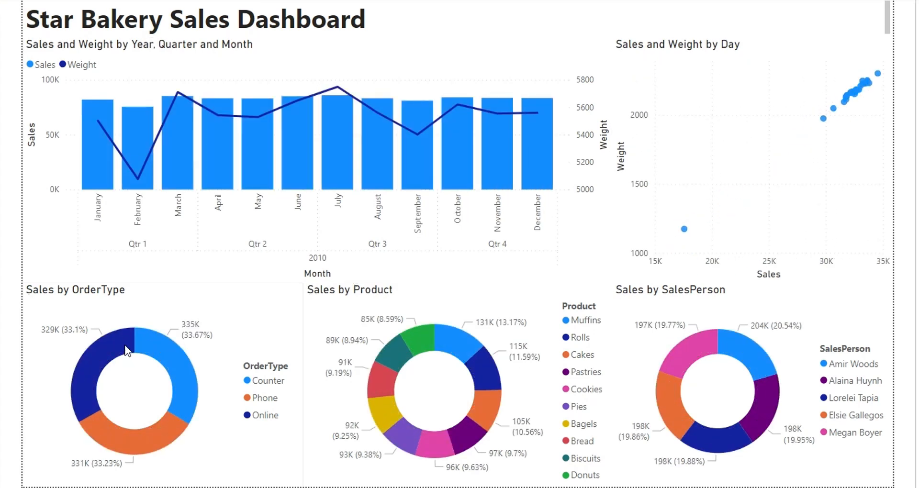
click(170, 337)
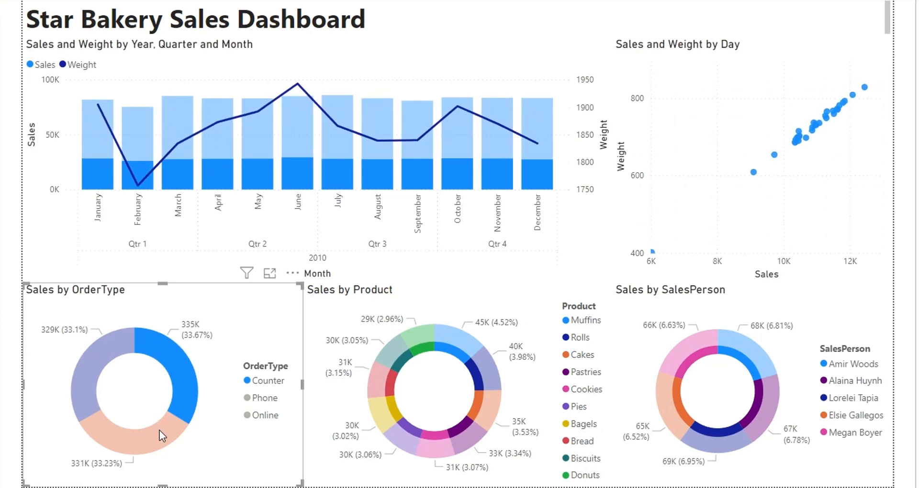